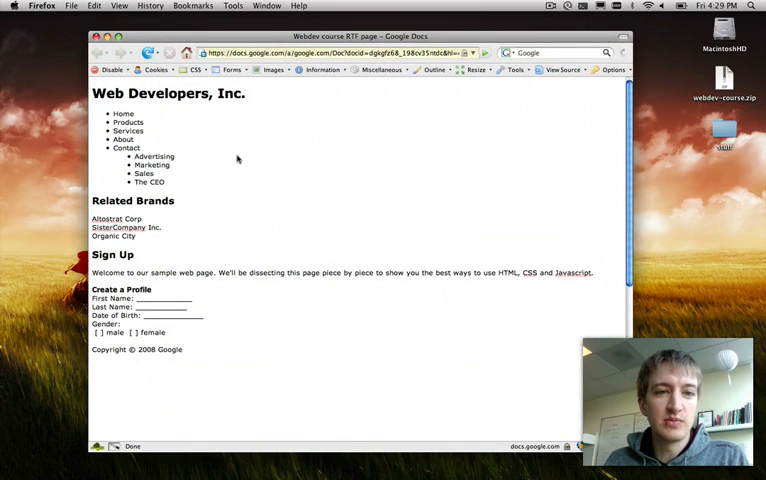
mouse_move(272, 312)
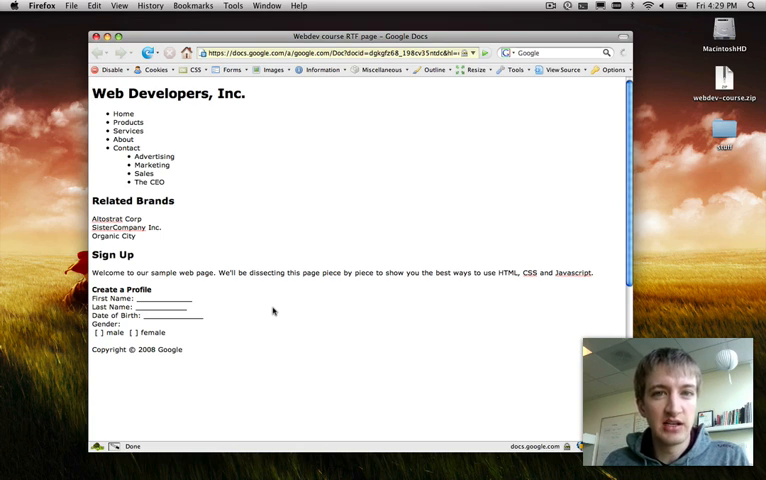
mouse_move(308, 160)
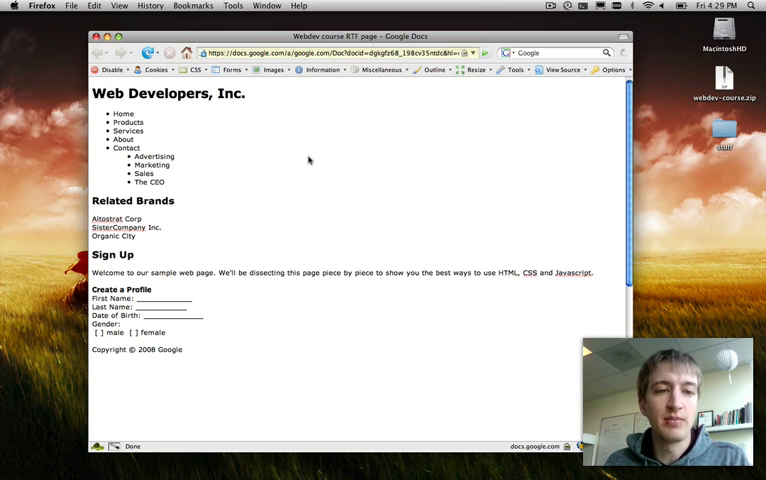
mouse_move(288, 252)
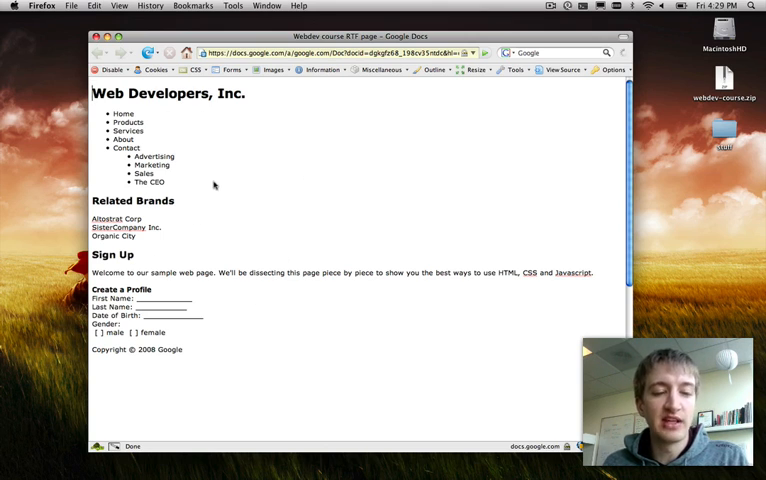
mouse_move(260, 332)
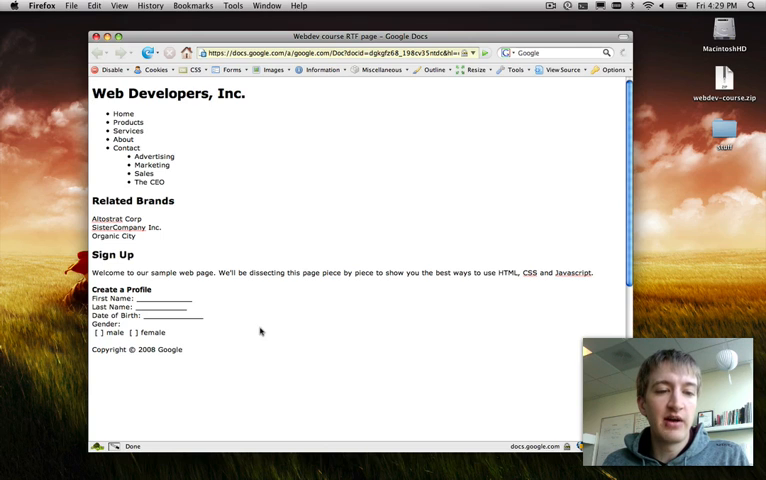
mouse_move(234, 356)
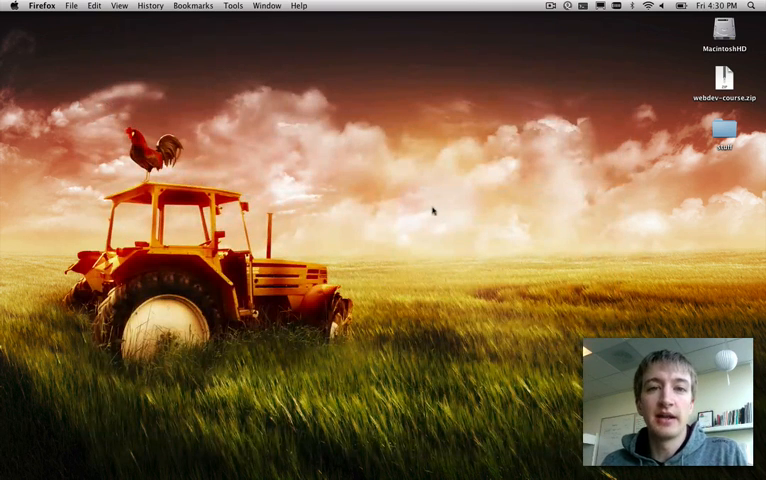
mouse_move(670, 88)
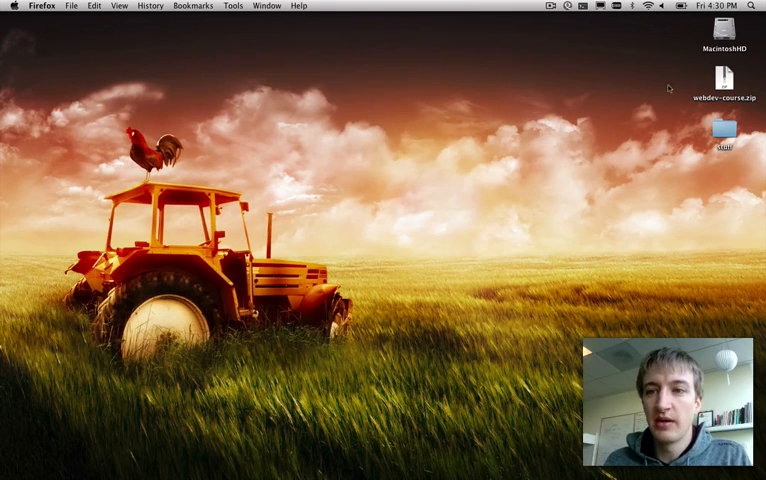
- In Finder, navigate into the webdev_course folder and then its exercises folder
left_click(724, 80)
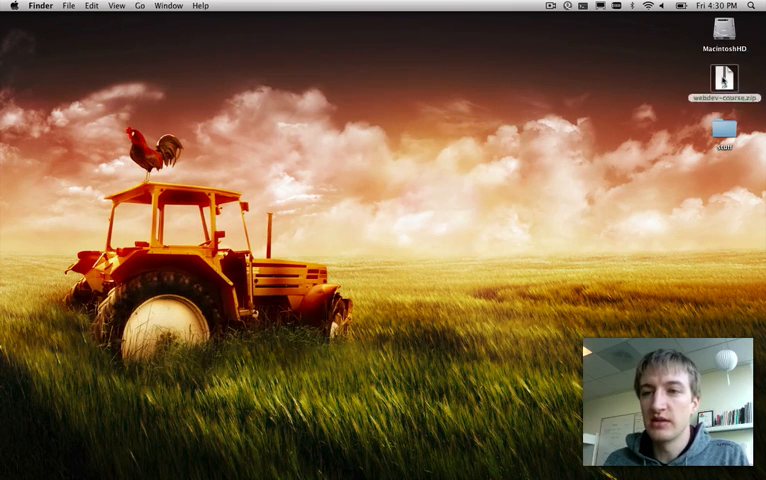
double_click(724, 80)
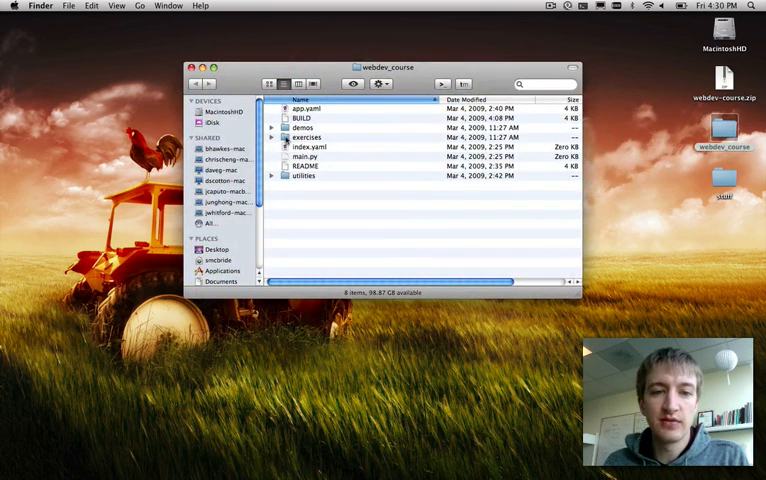
double_click(308, 136)
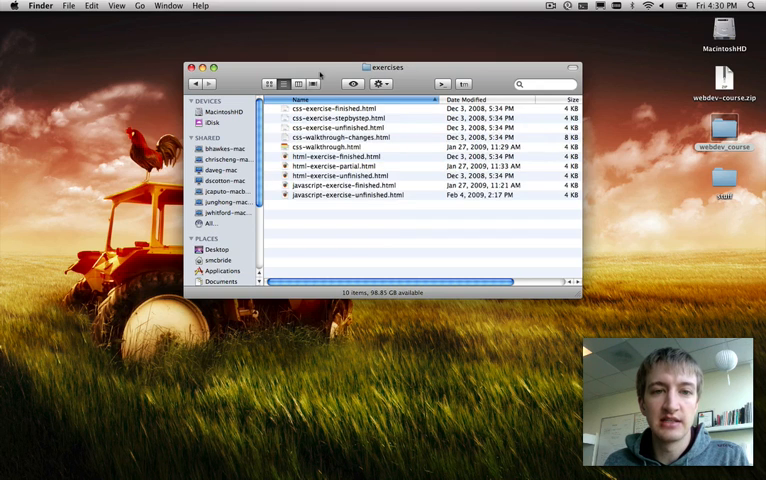
left_click_drag(384, 68, 544, 112)
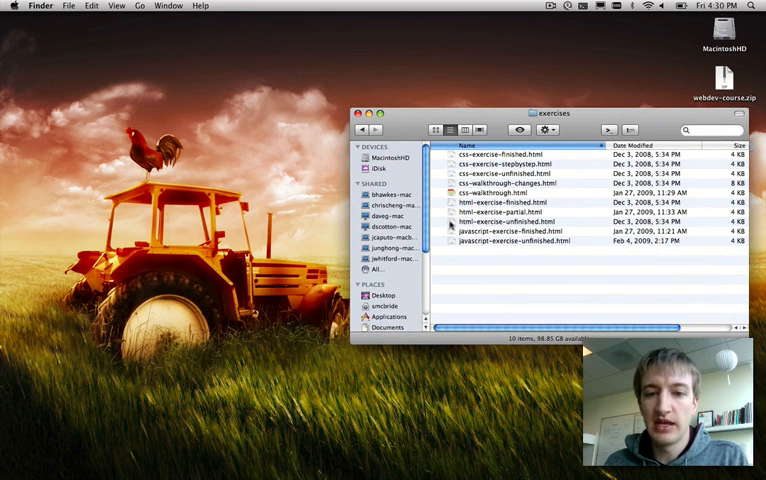
- Open html-exercise-unfinished.html and dismiss the downloaded-file warning with Cancel
left_click(520, 220)
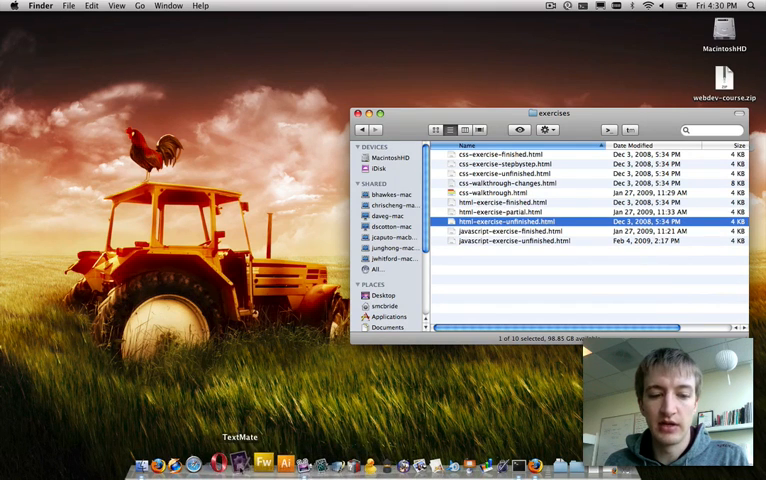
double_click(506, 220)
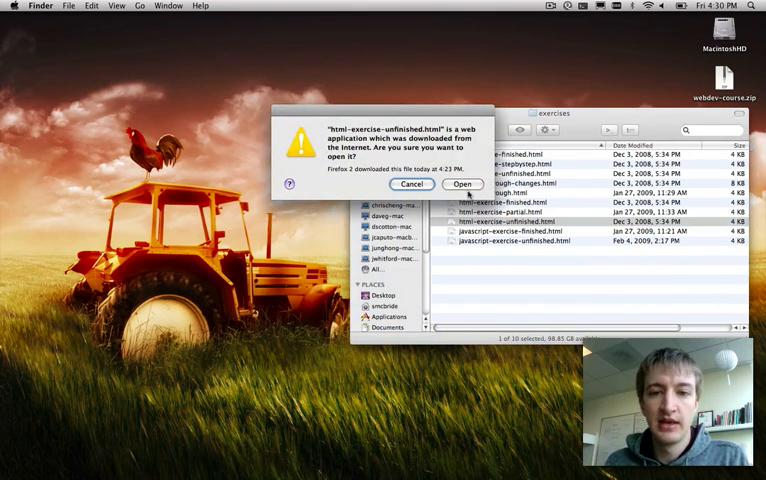
left_click(410, 184)
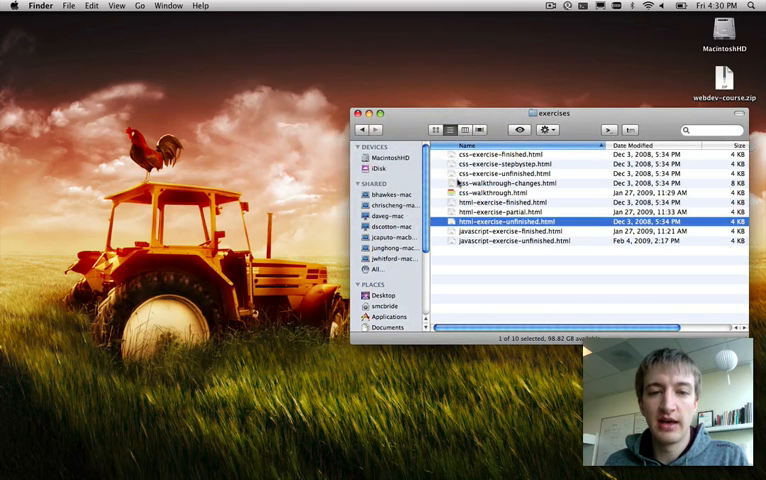
- Open the exercise file in TextMate and place the caret at the company name on line 1
double_click(510, 220)
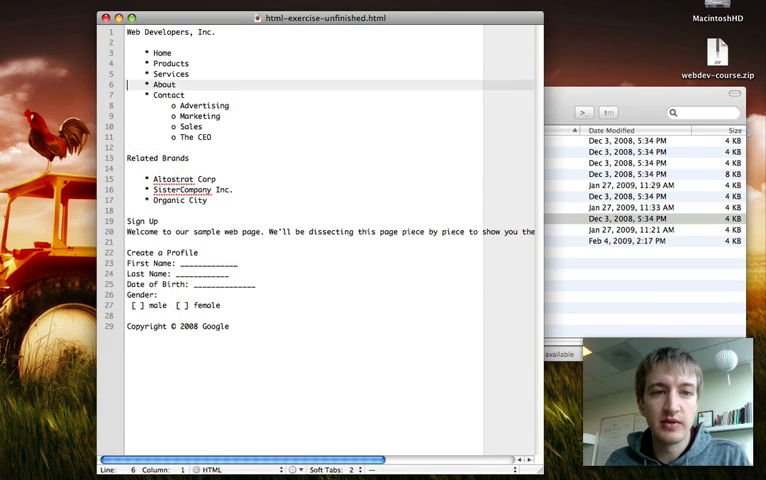
left_click(160, 52)
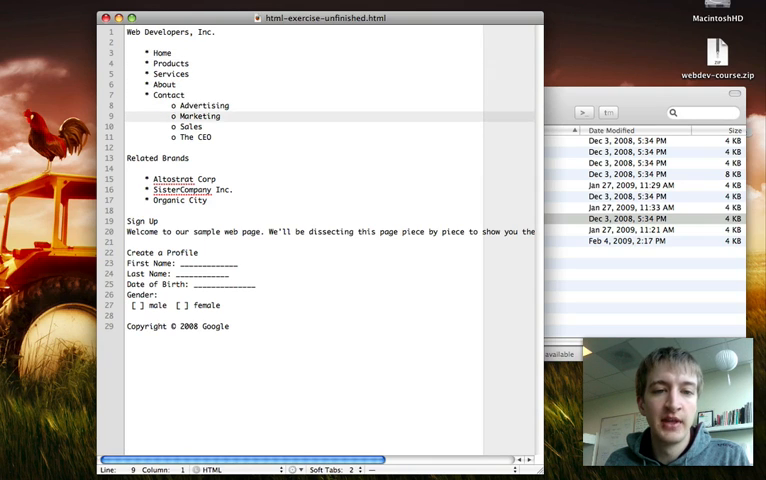
left_click(120, 44)
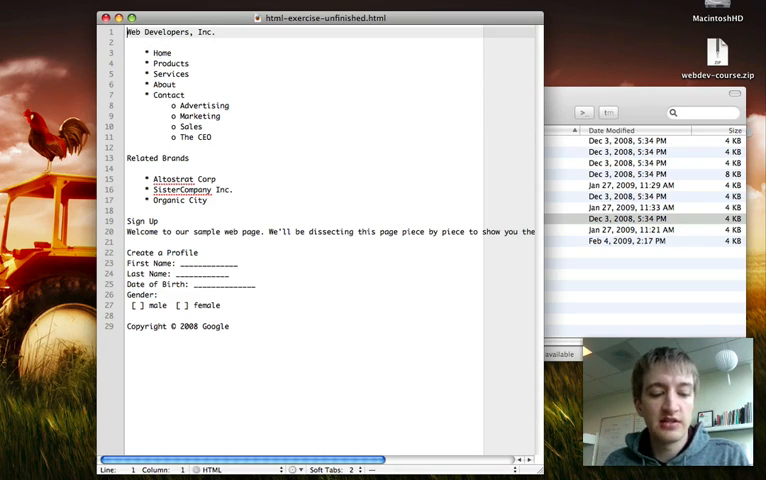
left_click(216, 32)
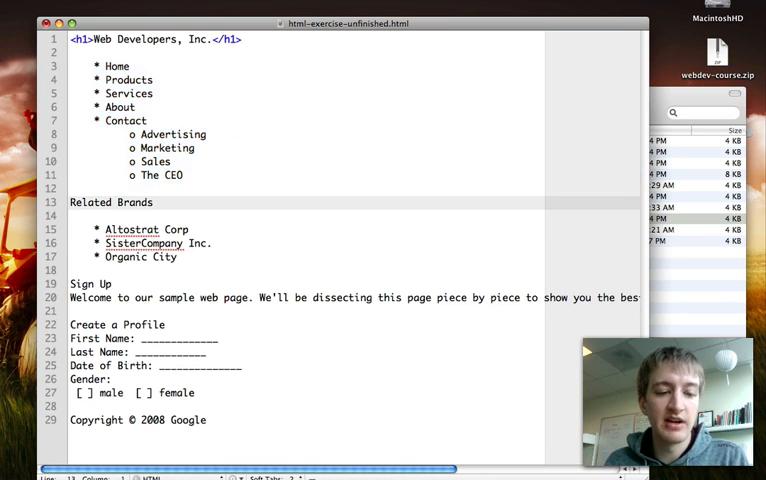
- Select 'Related Brands' to wrap it in h2 heading tags
double_click(110, 202)
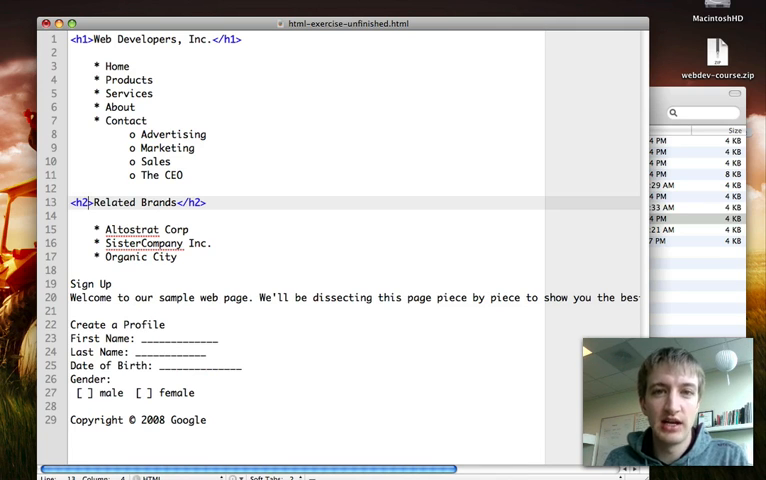
left_click(90, 216)
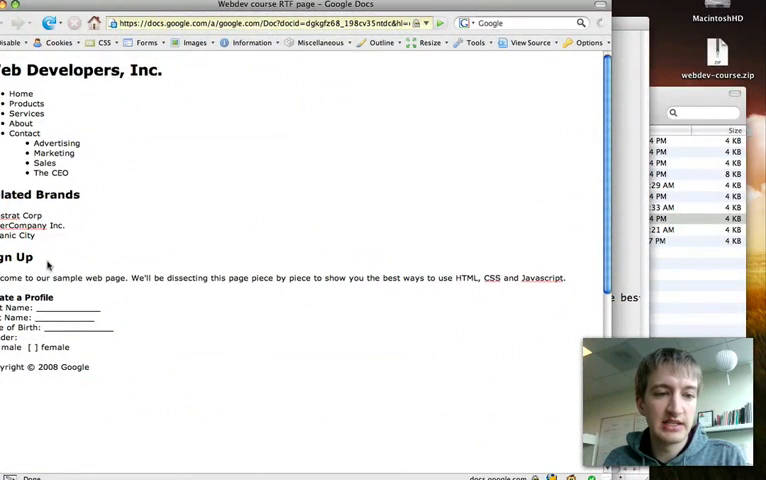
mouse_move(44, 264)
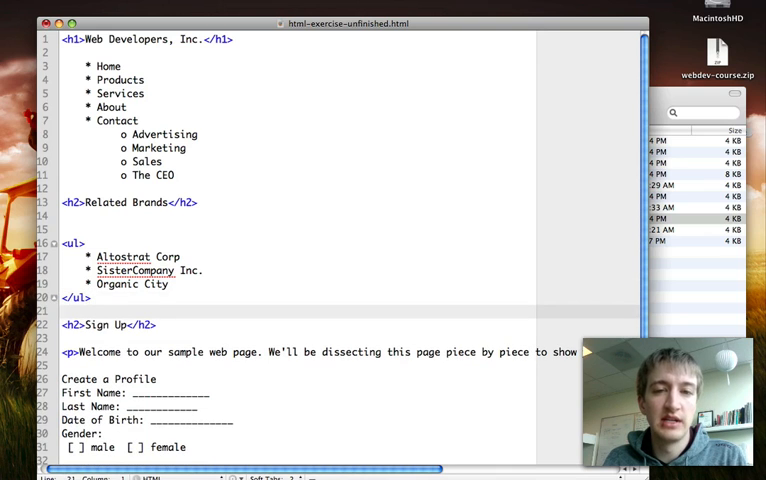
- Return the caret to the Altostrat Corp brand line inside the ul list
left_click(130, 256)
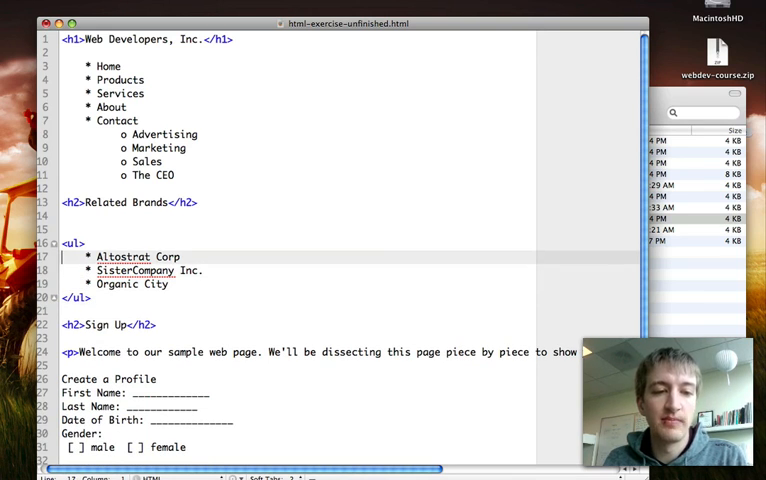
- Link Altostrat Corp with an anchor href="#" and move down to the sign-up section
double_click(136, 256)
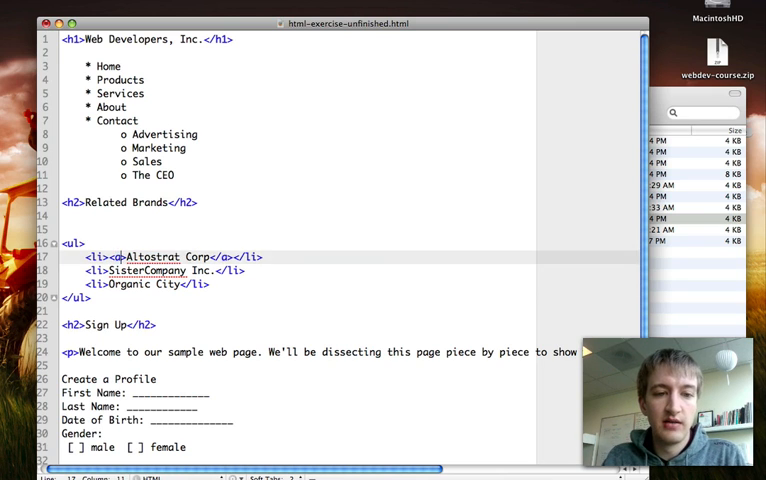
type("href=\"#\"")
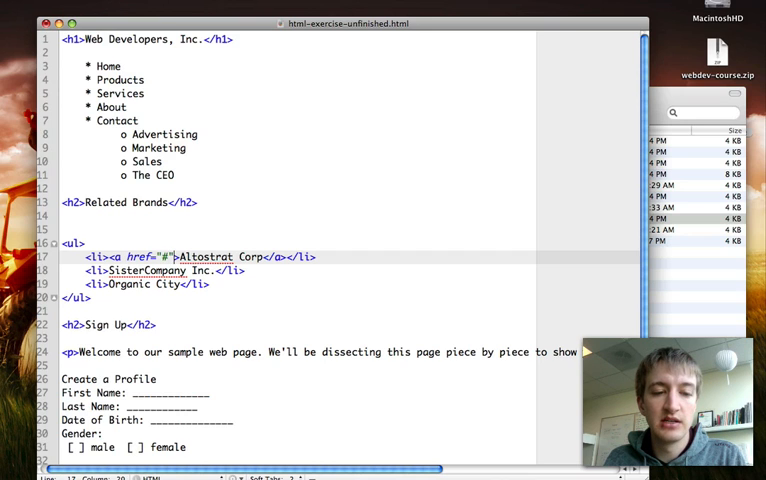
left_click(156, 324)
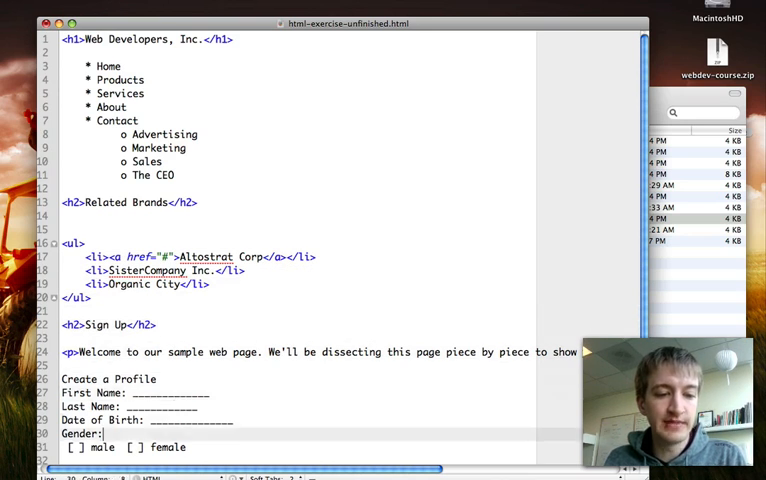
scroll("down", 3)
type("<form>")
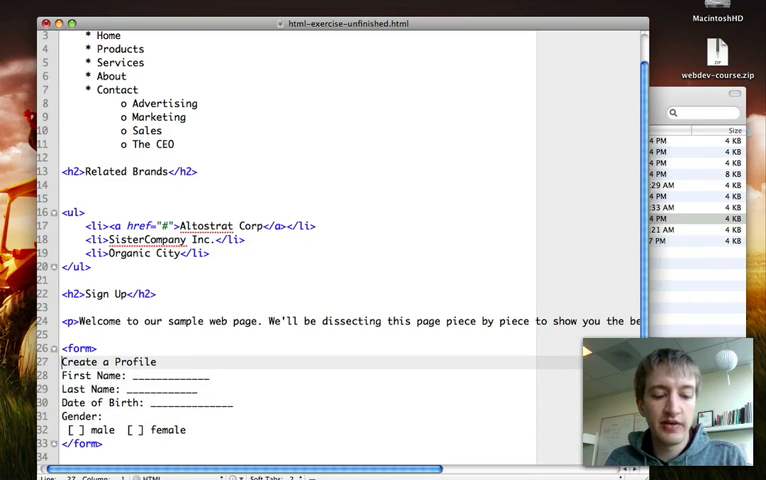
double_click(108, 360)
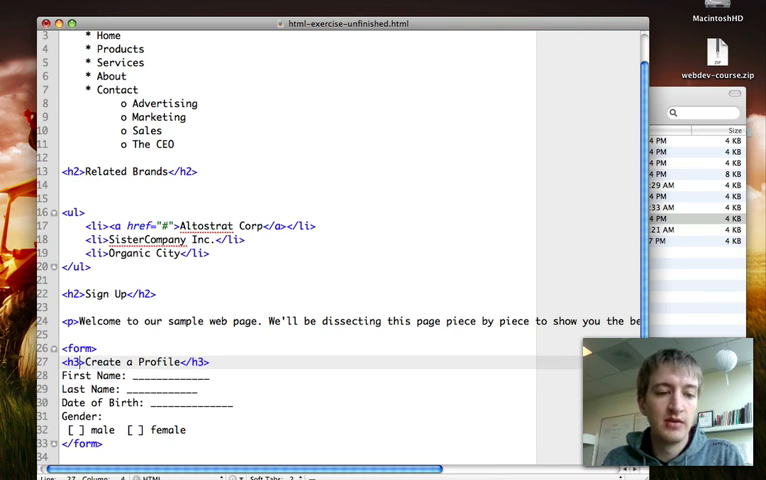
- Place the caret at the underscore blank after 'First Name:' to clear it
left_click(76, 348)
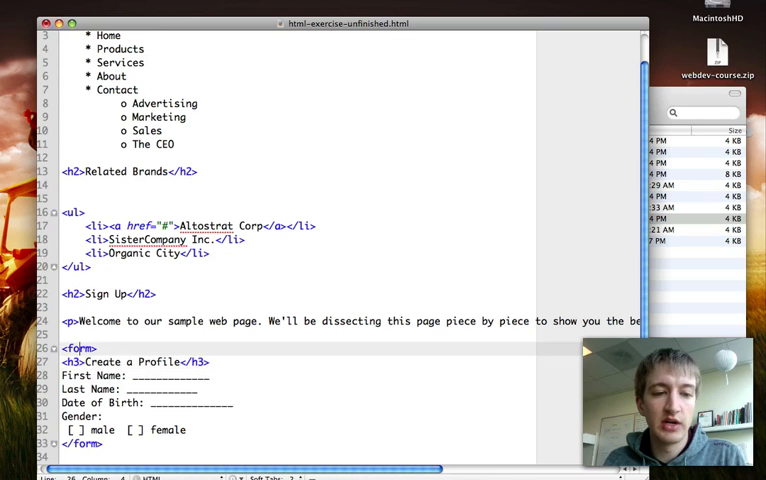
left_click(76, 362)
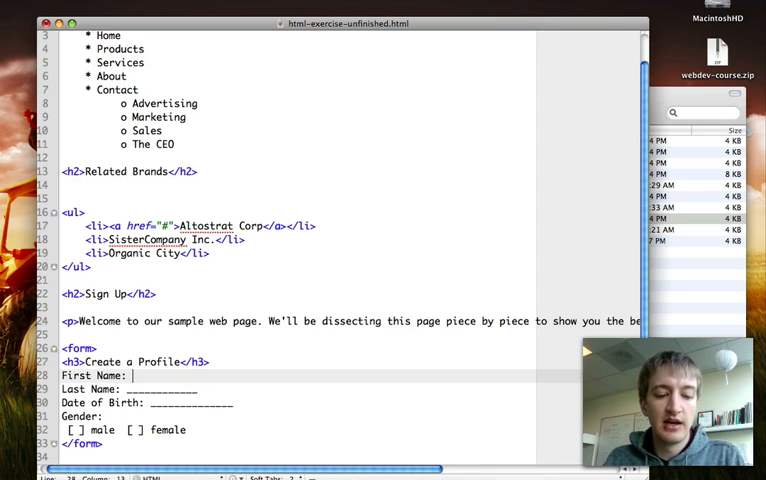
- Add <p> with <input type="text" name="firstname"> after First Name and start the Last Name input tag
type("<p></p>")
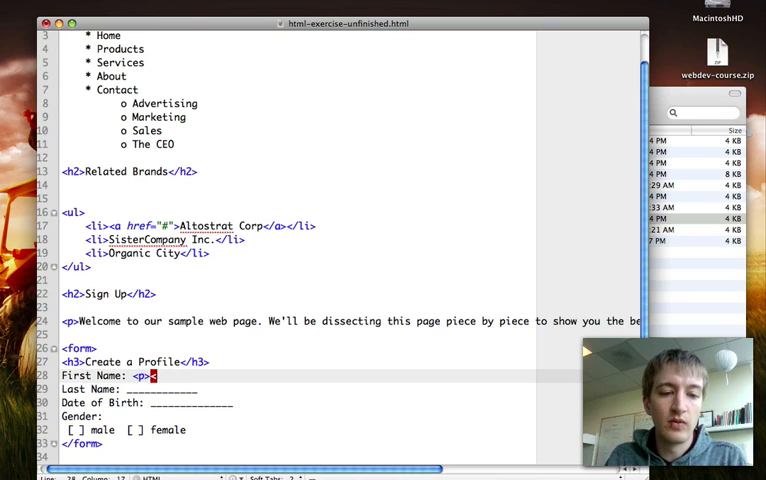
type("inp")
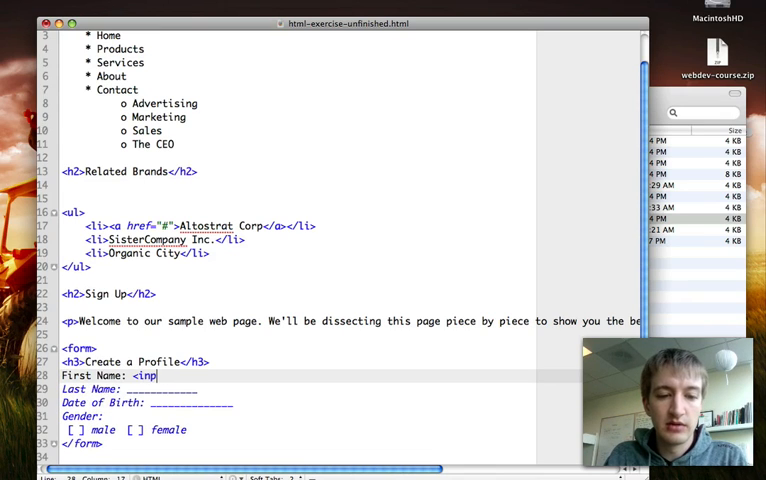
type("ut")
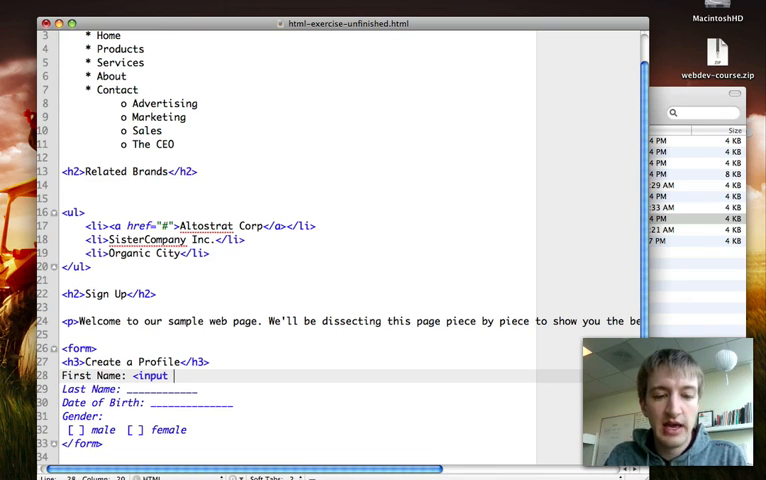
type("type=\"\"")
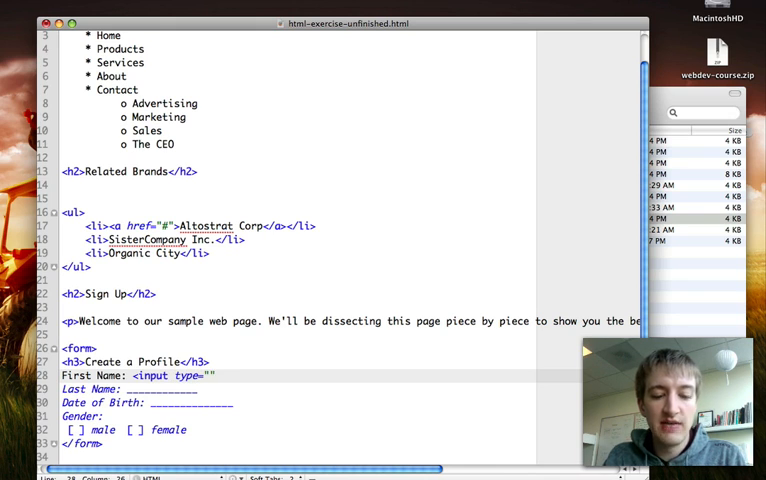
type("text")
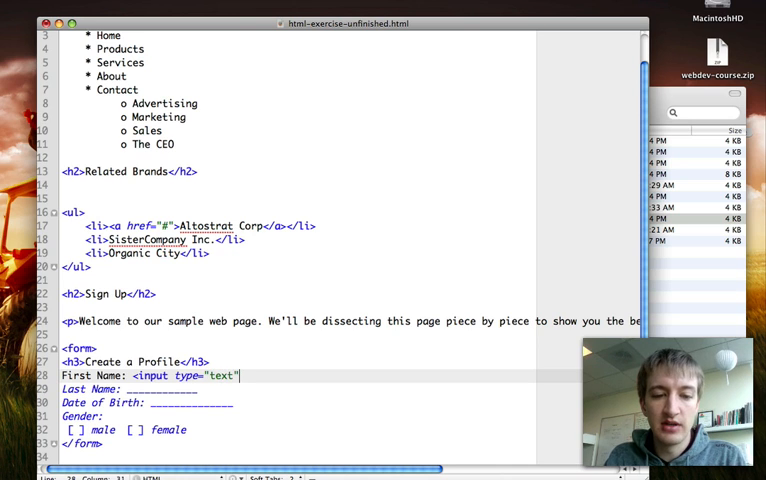
type("name=\"")
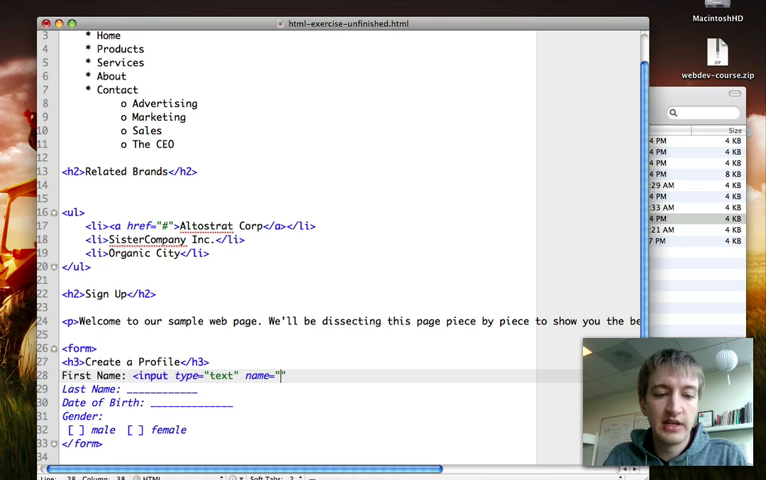
type("firstname\">")
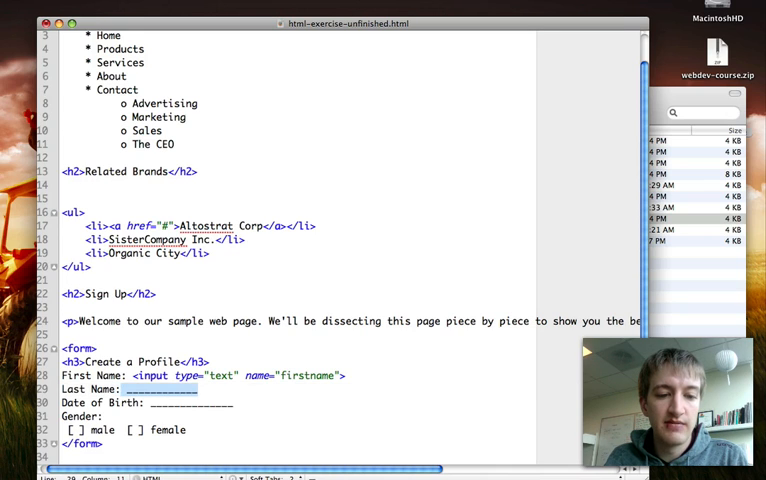
type("<i")
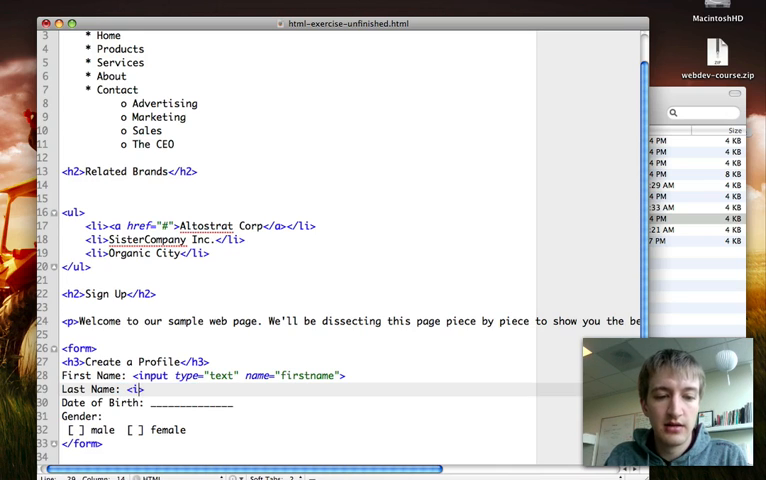
- Add the lastname text input and make male/female radio inputs named gender, female on its own line
type("input type=\"text\" name=\"lastname\">")
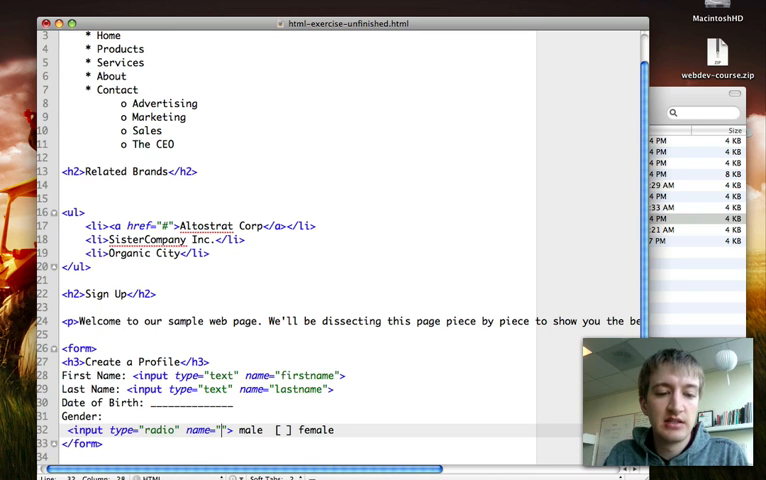
type("gender")
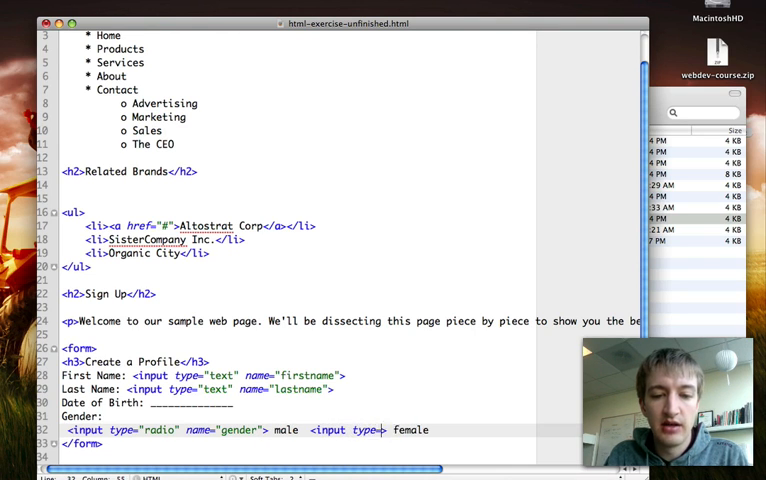
type("radio\" name=\"gend")
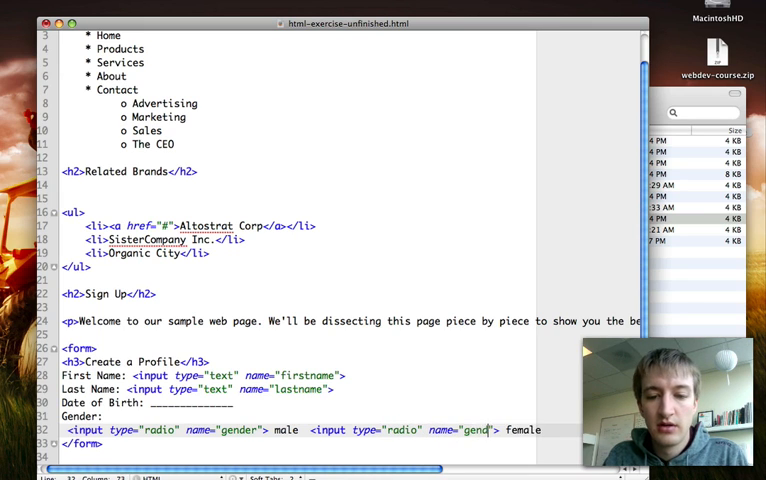
type("er")
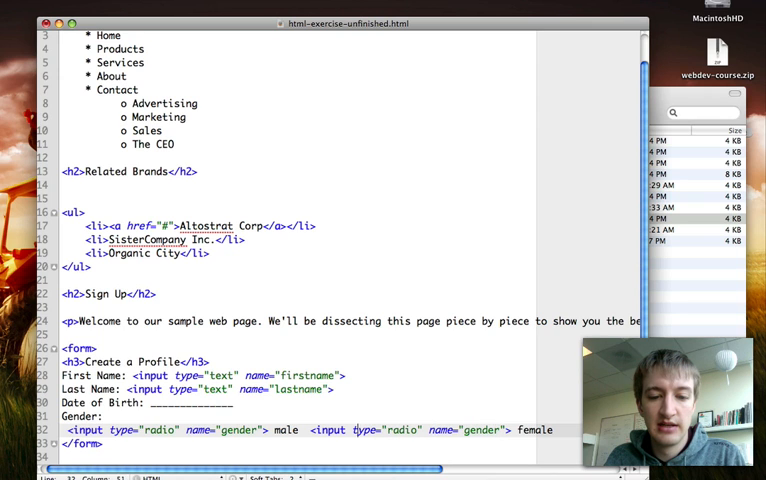
key("Return")
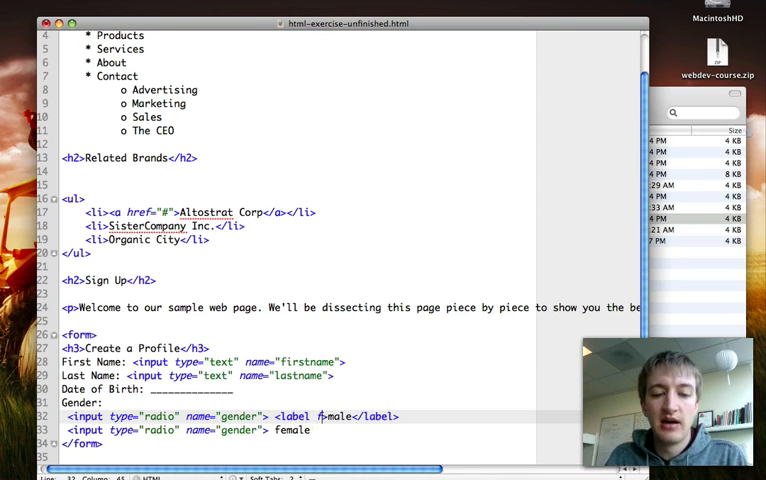
- Give 'male' a label for="gender-male-input" and add the matching id to its radio input
type("or=\"\"")
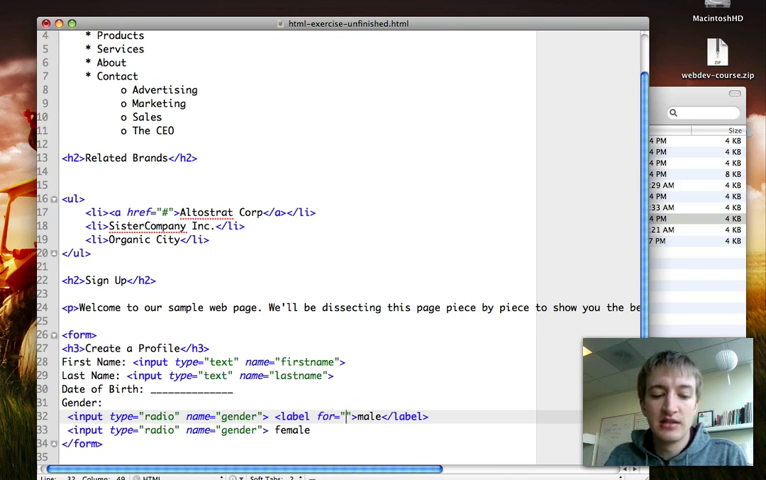
type("gender-male-input")
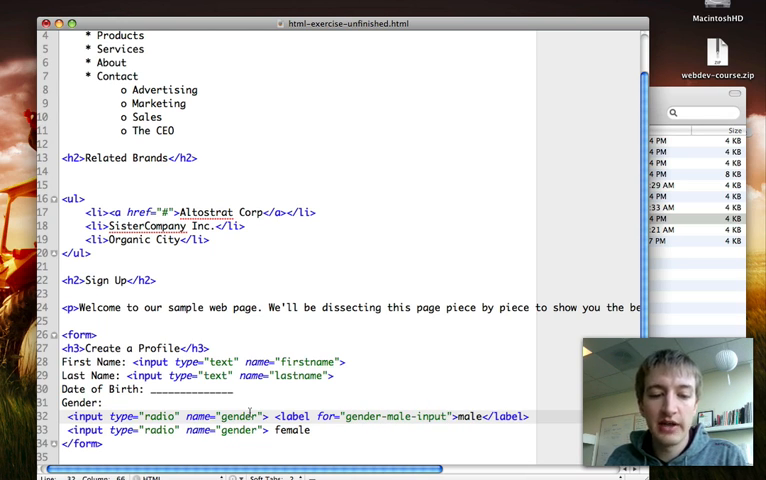
type("id")
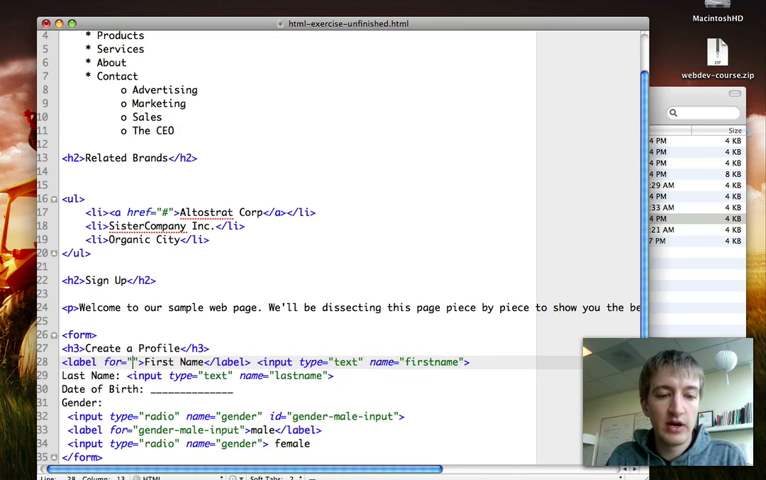
- Label First Name for firstname-input and move its input to a new line with id="first..."
type("firstname-input")
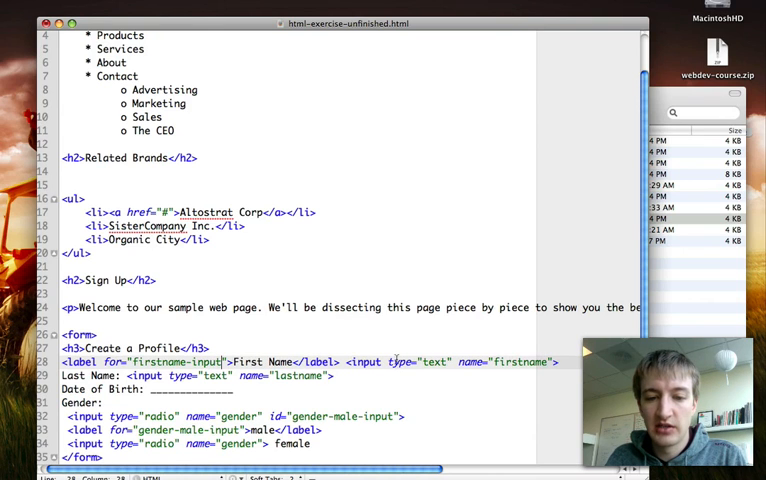
key("enter")
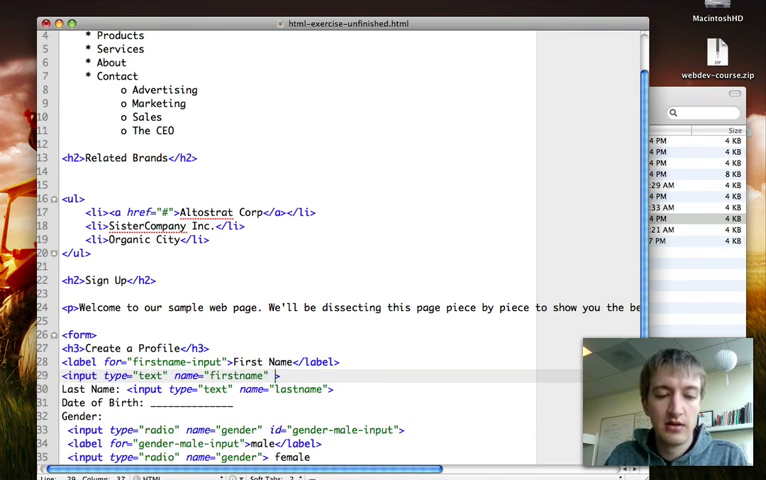
type("id=\"first\"")
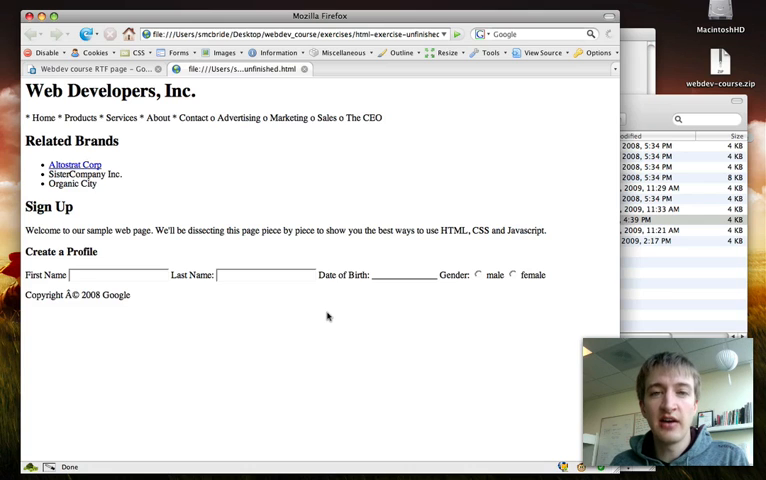
mouse_move(330, 380)
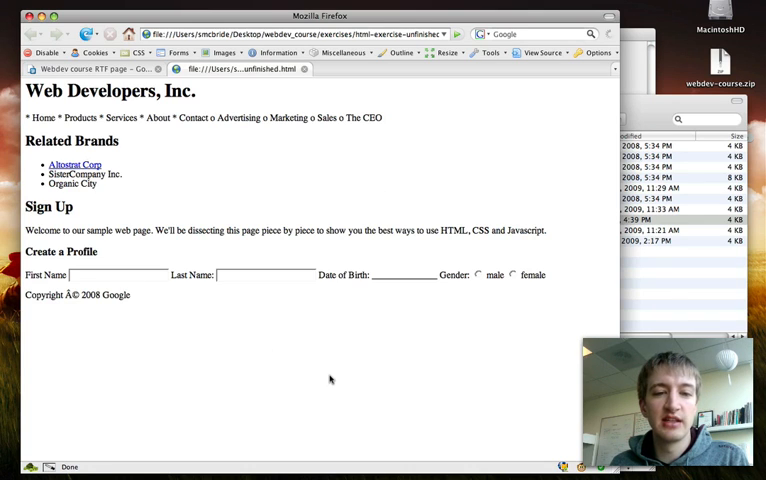
mouse_move(204, 160)
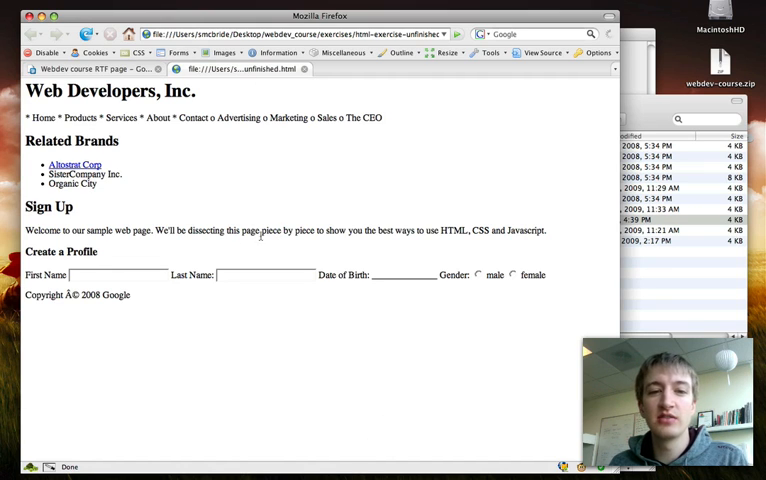
mouse_move(164, 144)
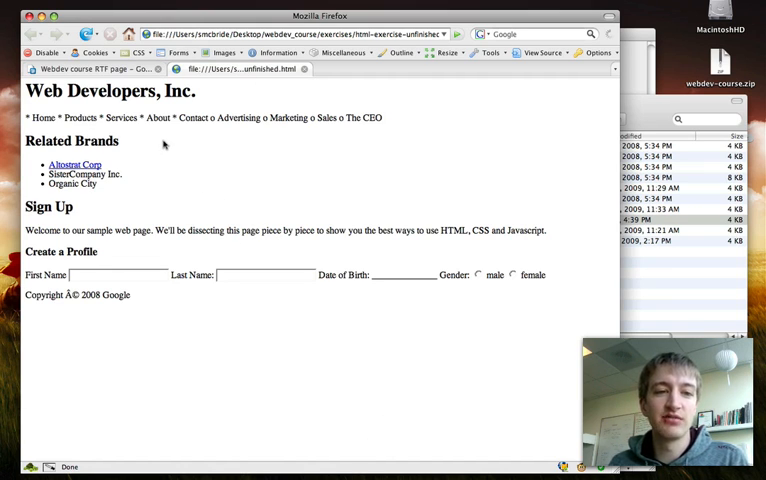
mouse_move(12, 244)
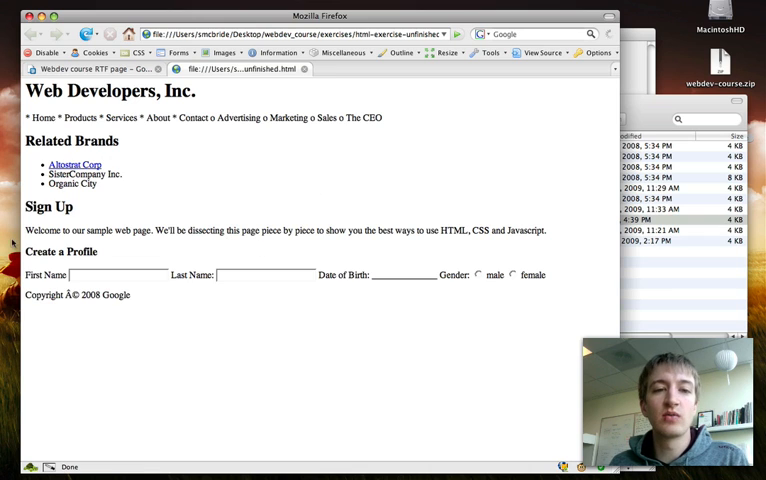
mouse_move(224, 384)
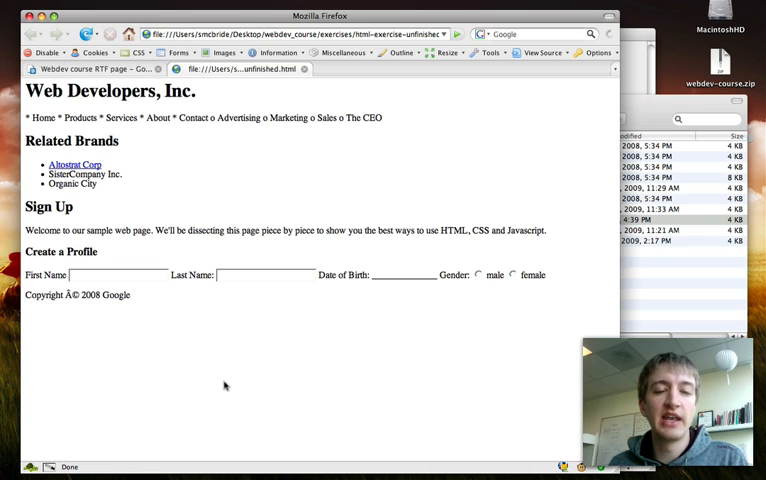
mouse_move(184, 212)
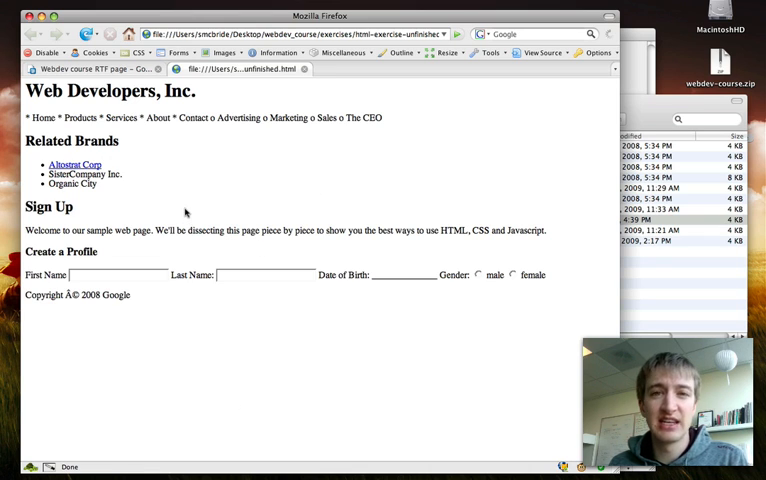
mouse_move(210, 168)
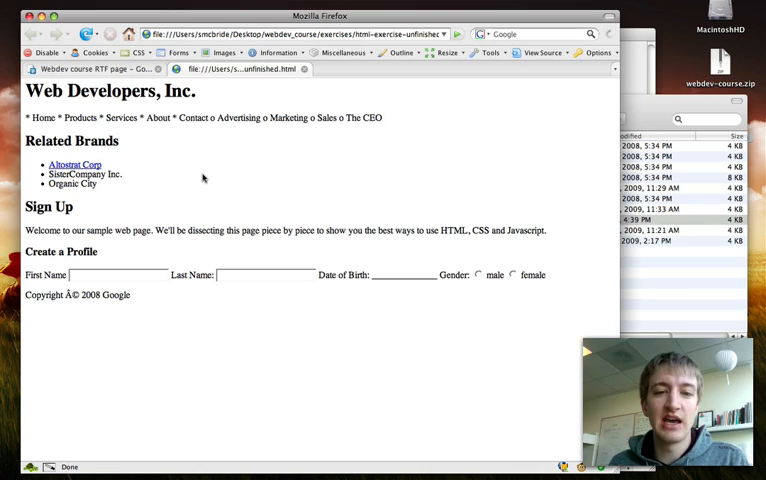
mouse_move(158, 284)
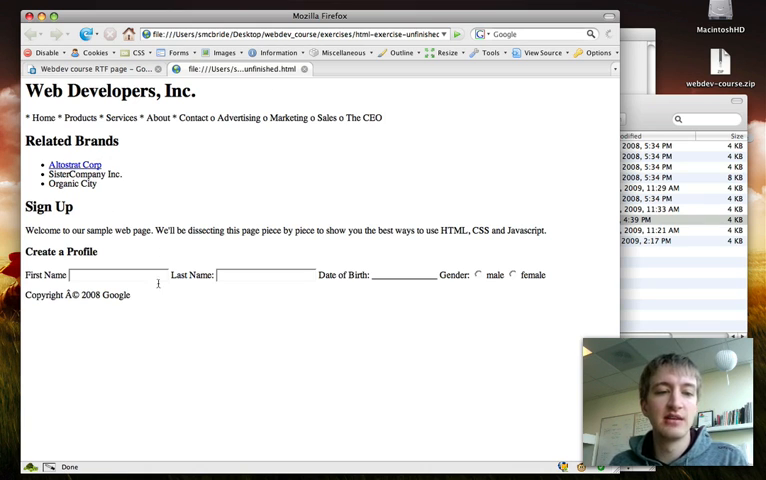
mouse_move(214, 372)
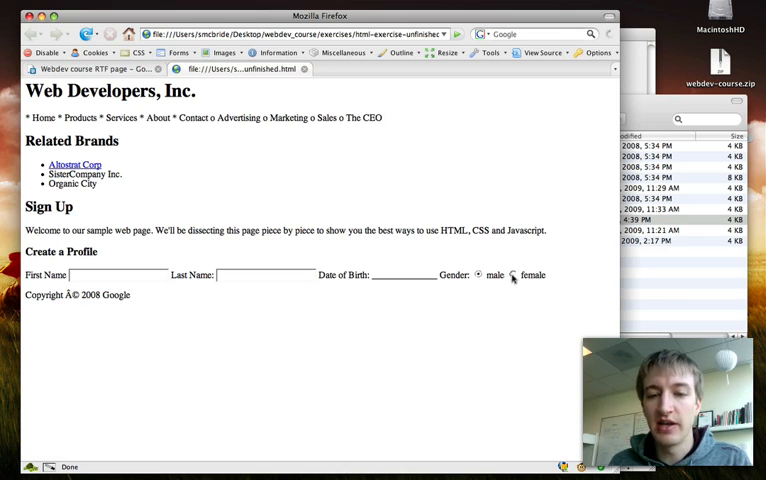
- Switch the profile form's gender radio buttons back and forth, leaving male chosen
left_click(480, 276)
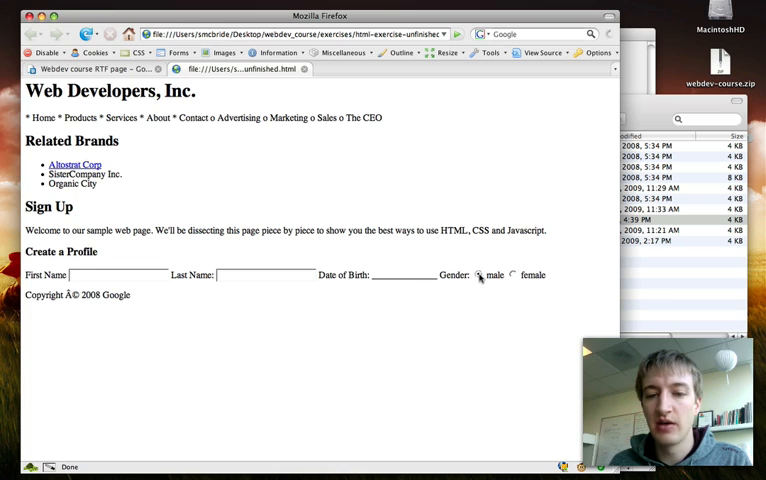
left_click(512, 276)
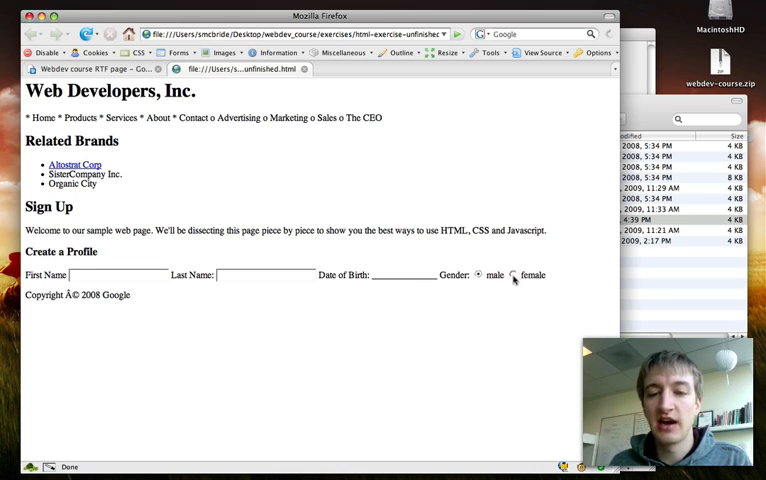
left_click(512, 276)
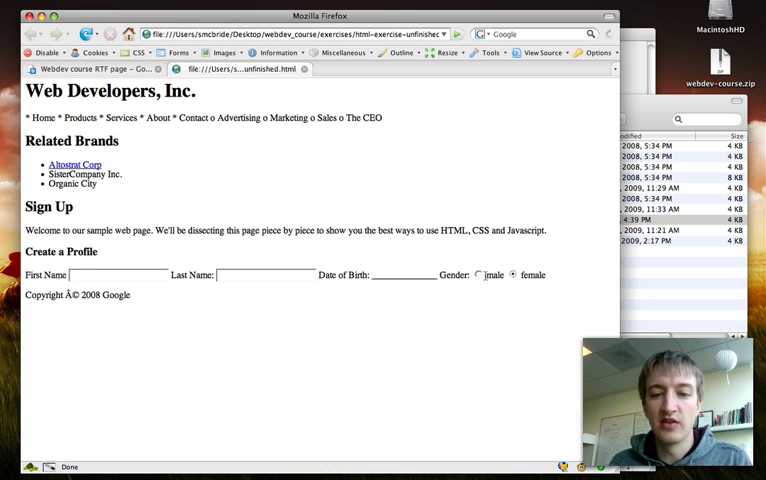
left_click(478, 276)
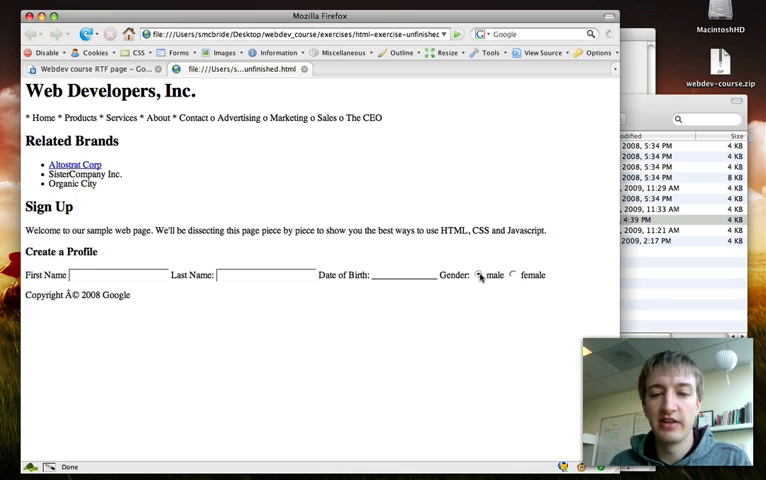
left_click(512, 276)
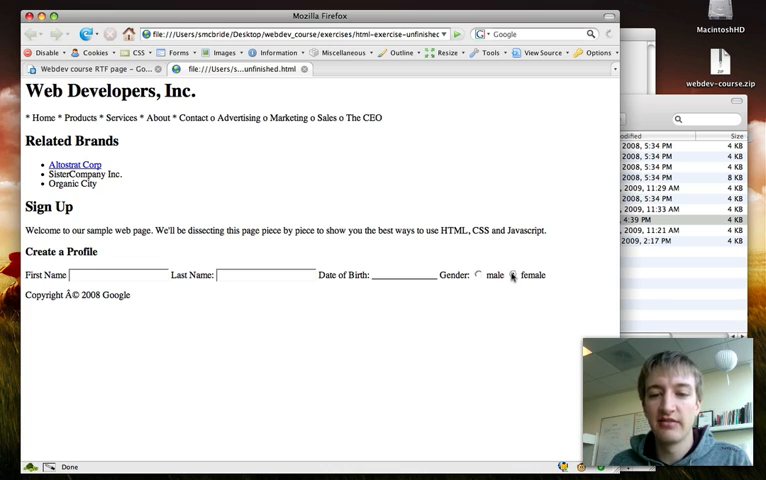
left_click(512, 276)
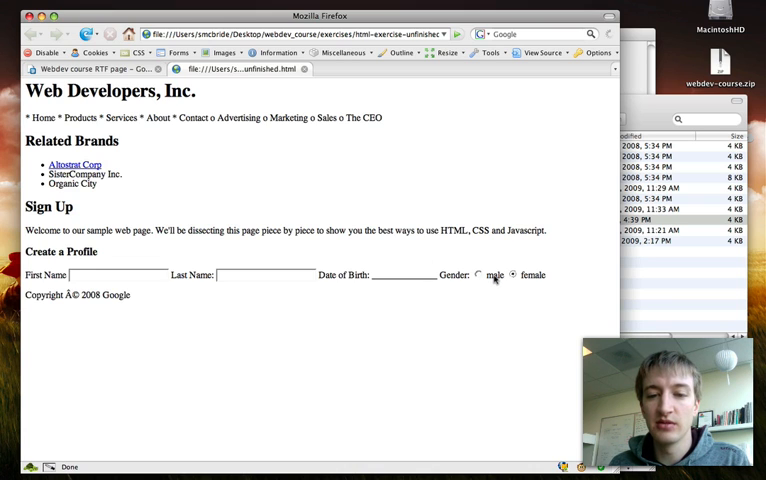
left_click(480, 276)
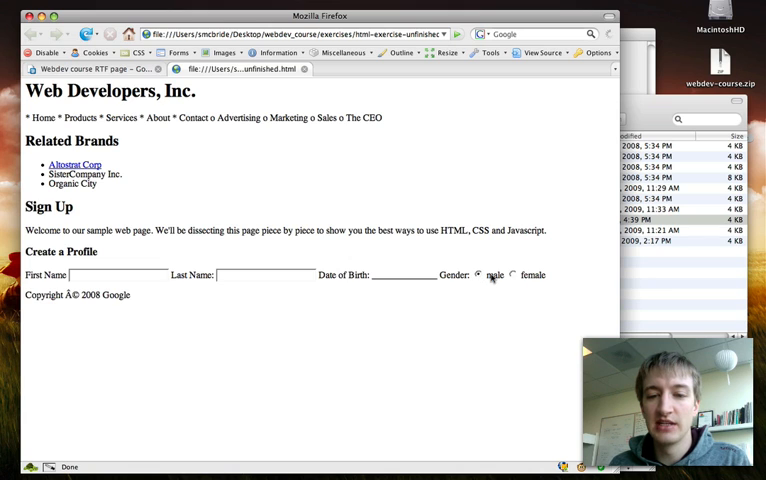
left_click(494, 276)
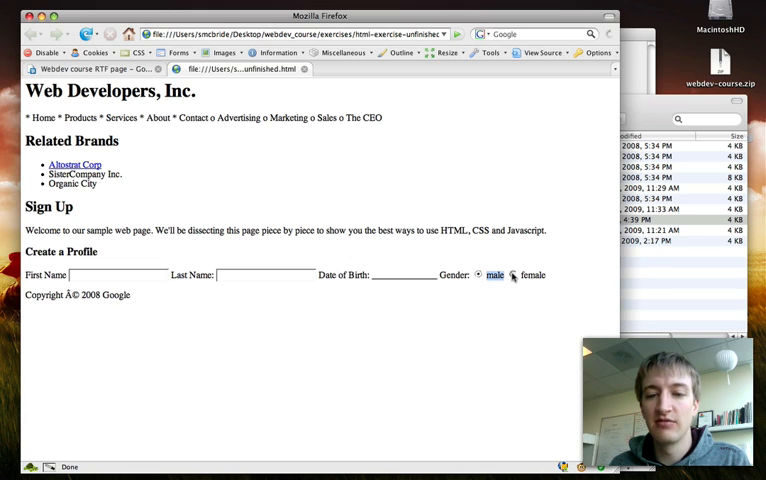
left_click(512, 276)
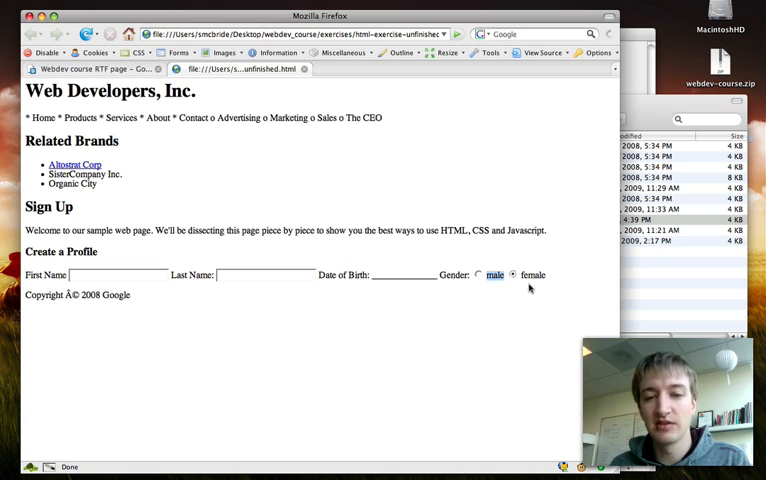
left_click(512, 276)
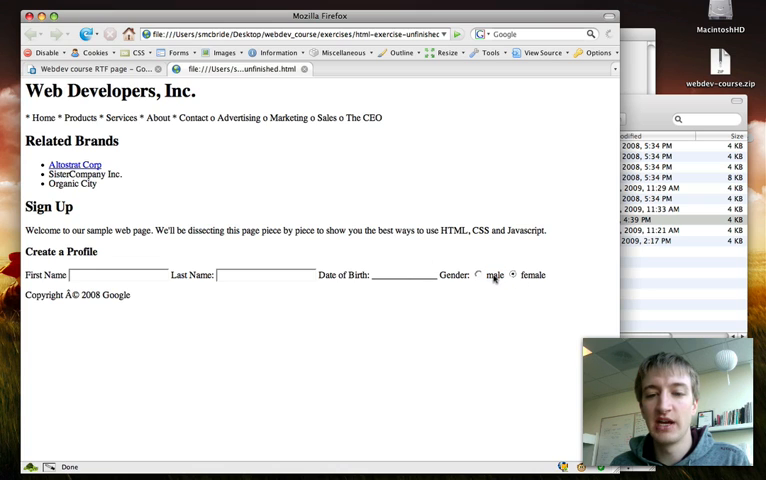
left_click(480, 276)
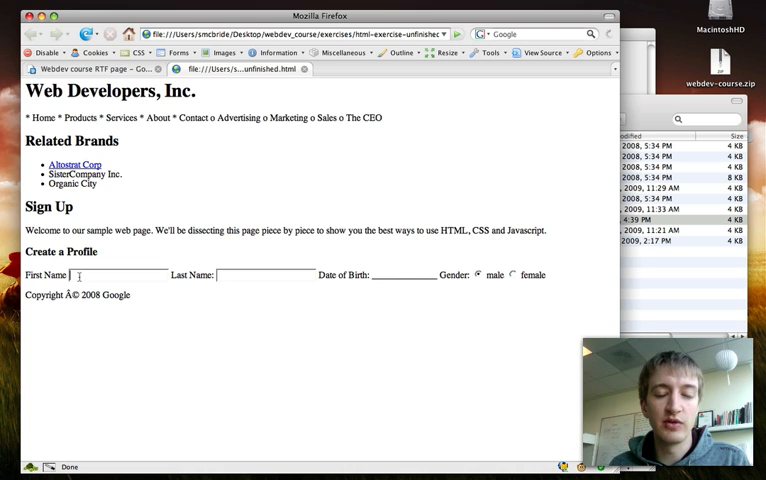
- Enter test text 'kdskdkd' in First Name and clear it again
type("kdskdkd")
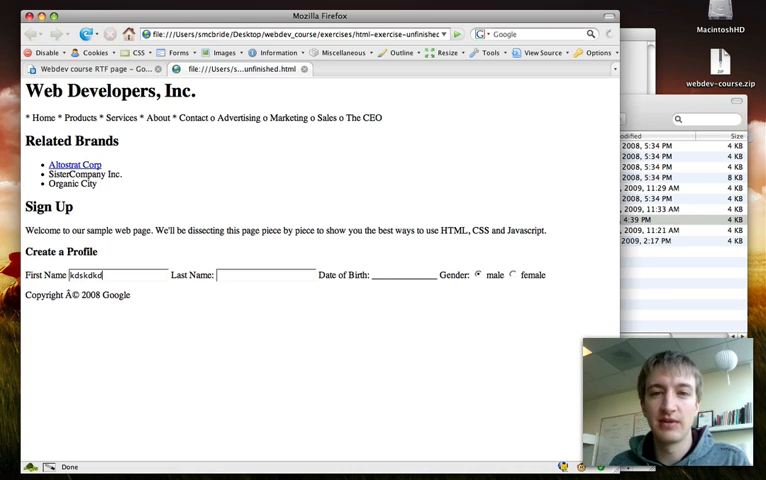
key("Backspace")
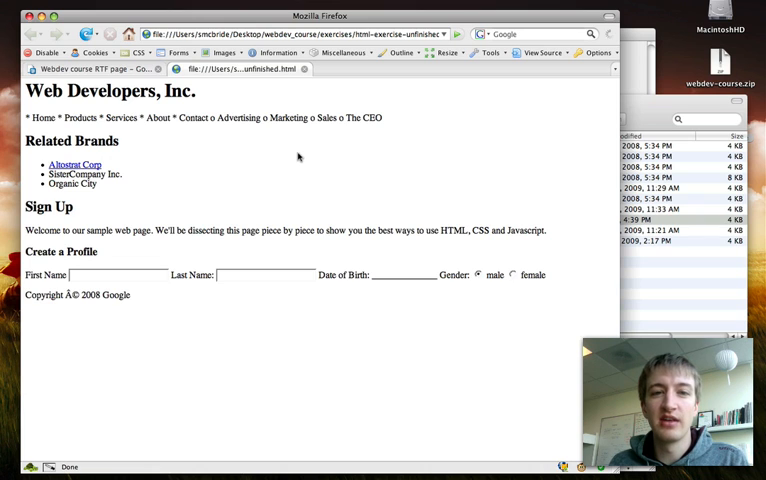
mouse_move(242, 116)
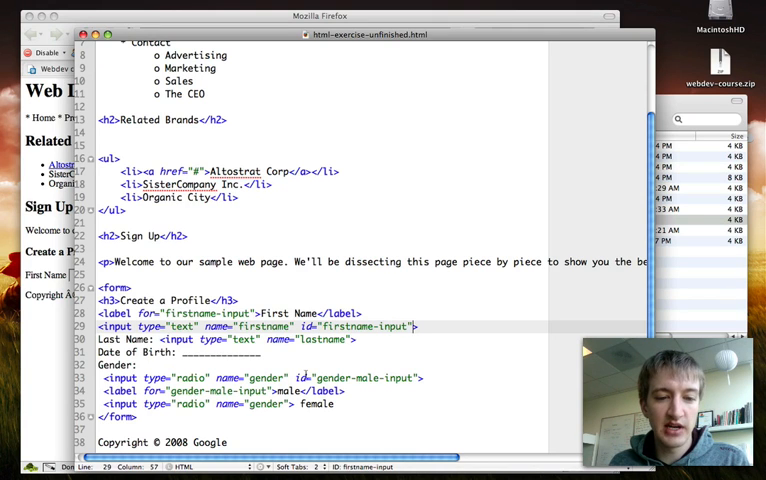
- Open html-exercise-partial.html from the exercises folder, confirming the downloaded-file warning
scroll("up", 3)
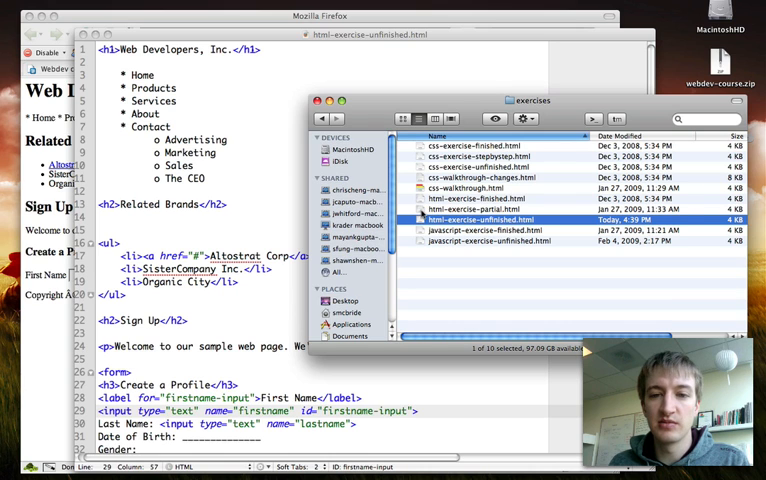
left_click(482, 208)
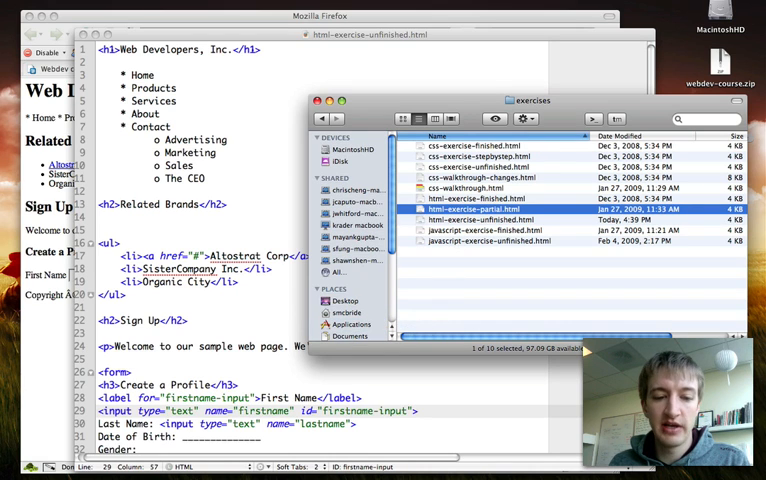
double_click(476, 208)
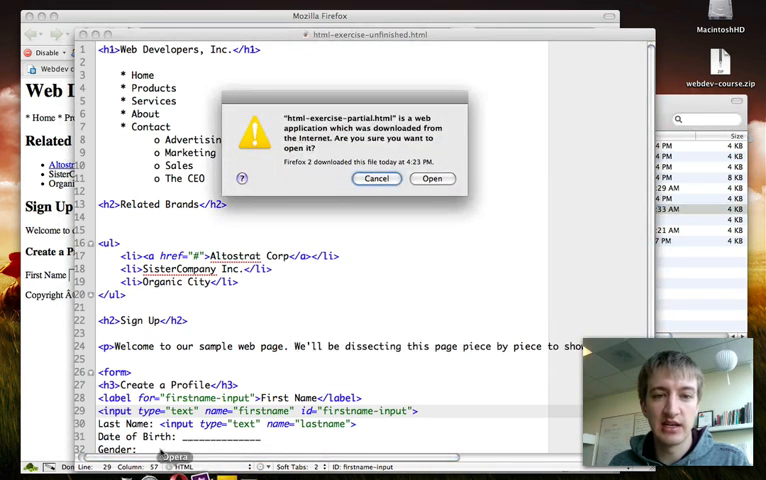
left_click(432, 178)
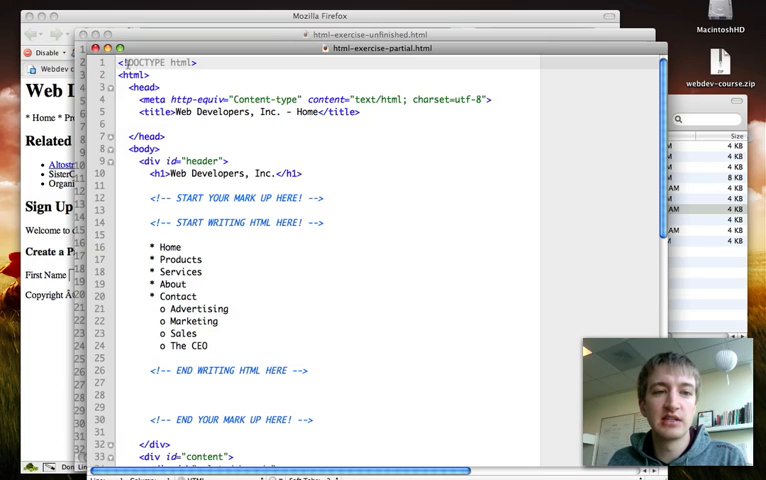
- Scroll through the partial exercise's markup down to the footer and back up
left_click(200, 62)
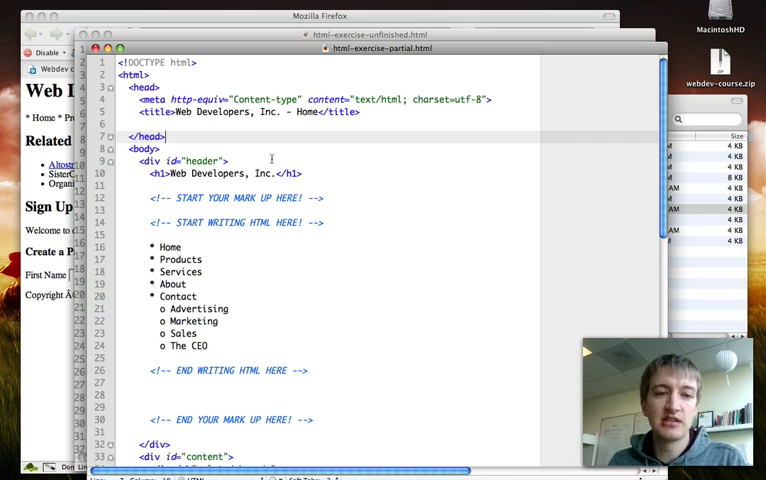
mouse_move(378, 230)
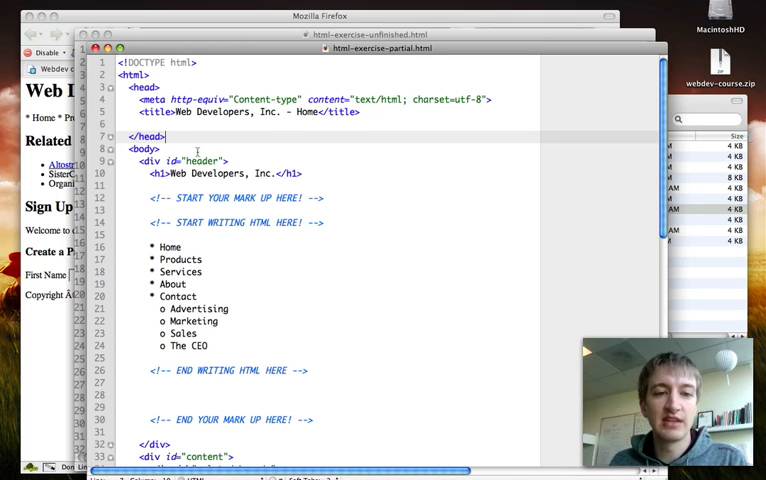
scroll("down", 3)
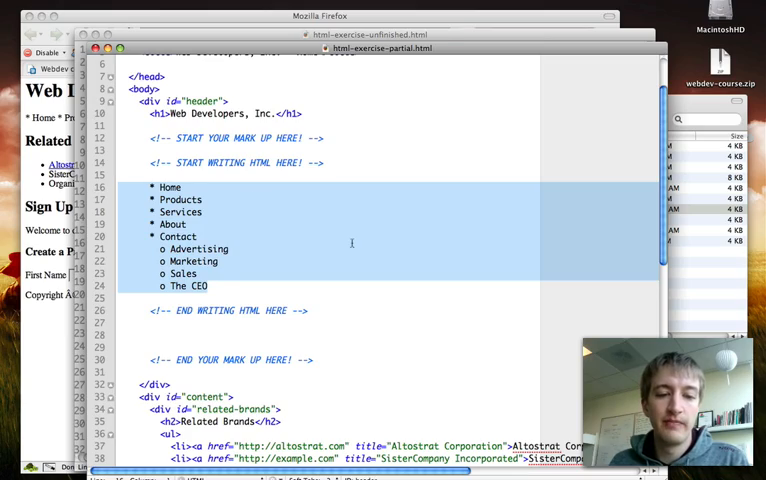
scroll("down", 3)
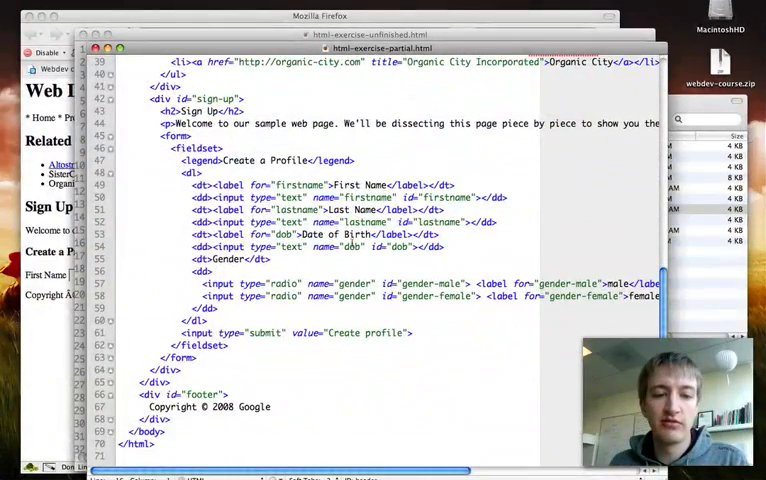
scroll("up", 3)
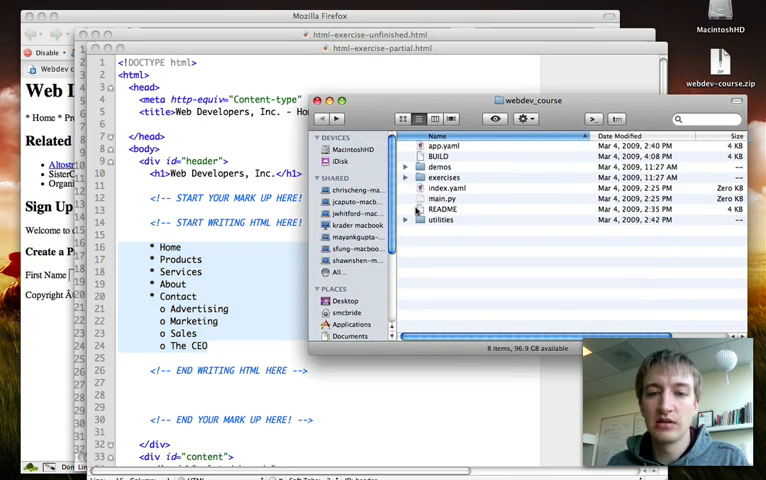
- Open tags-meaning.html from the utilities folder to view the HTML layout tags reference
double_click(442, 220)
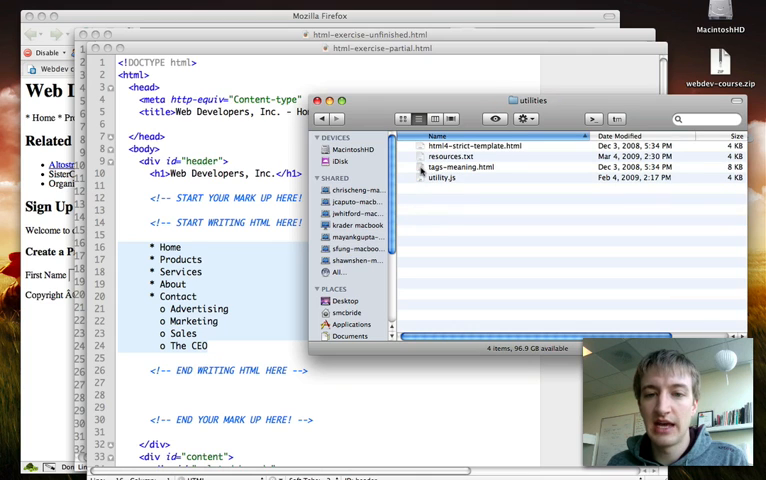
left_click(464, 166)
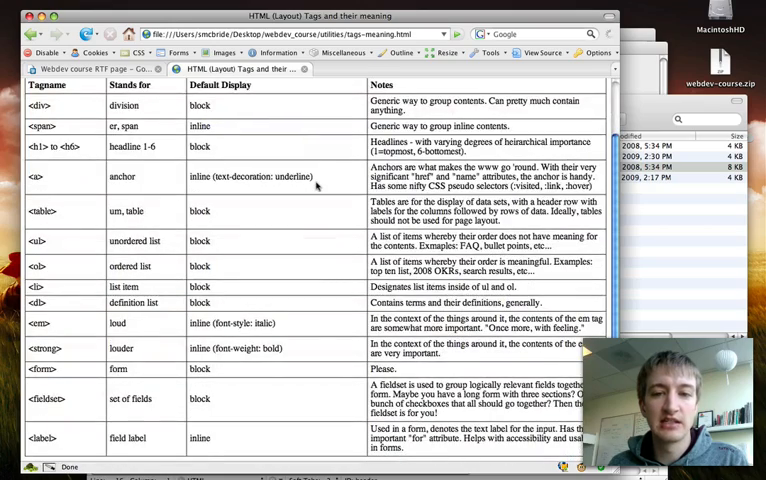
scroll("up", 3)
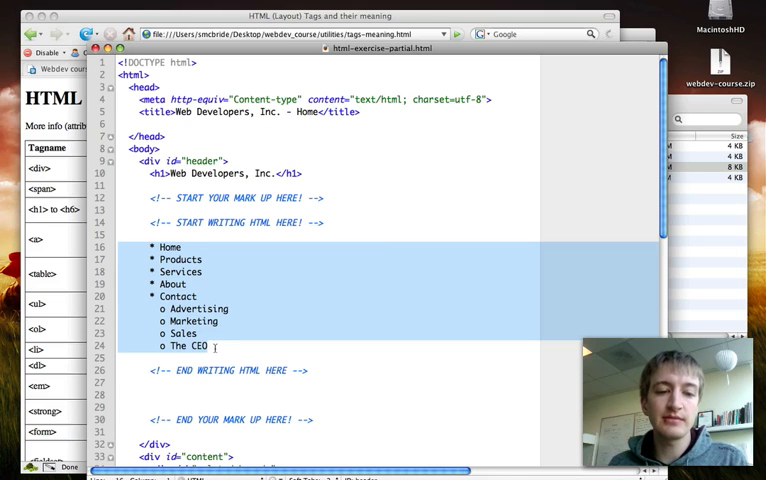
left_click(158, 246)
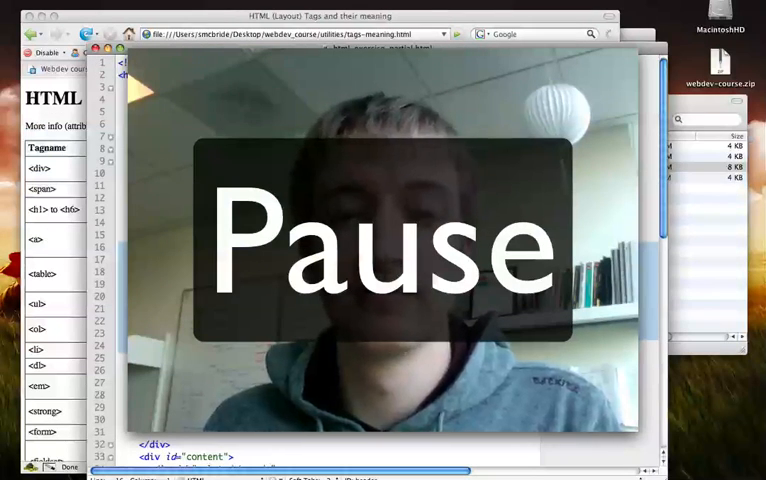
- Return focus to the partial exercise document showing the plain-text navigation list
left_click(380, 240)
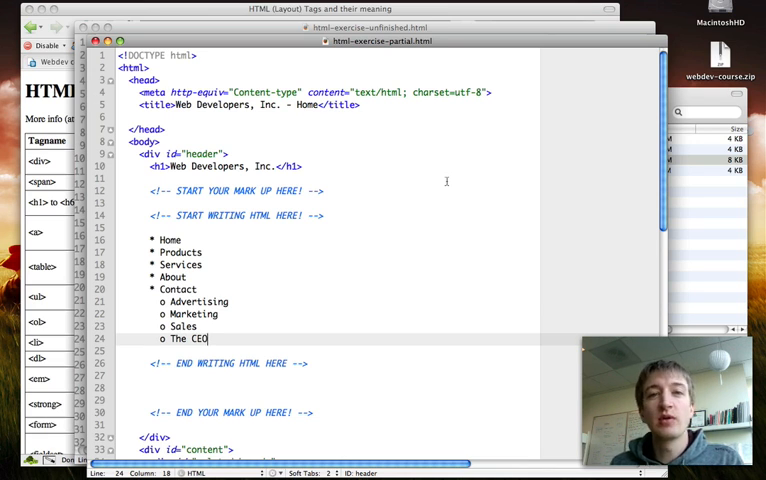
mouse_move(448, 190)
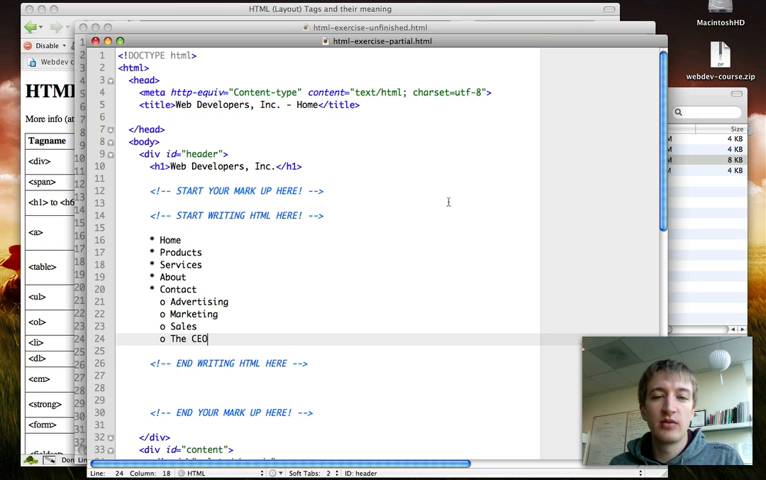
mouse_move(172, 60)
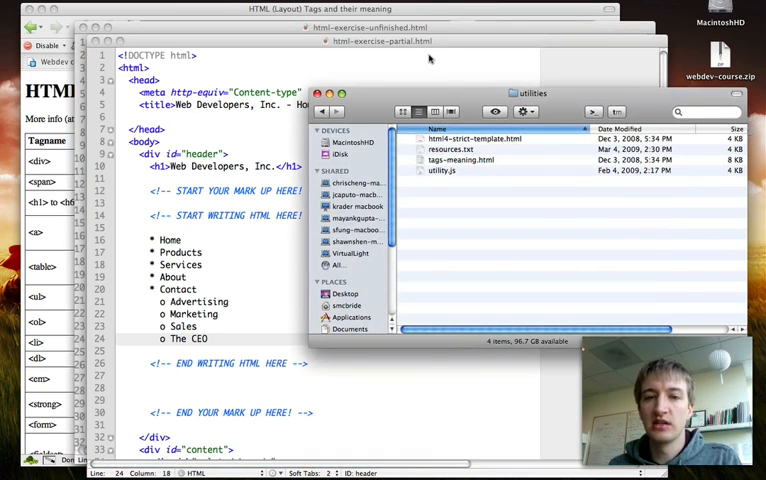
- Open html-exercise-finished.html from webdev_course > exercises
left_click(320, 112)
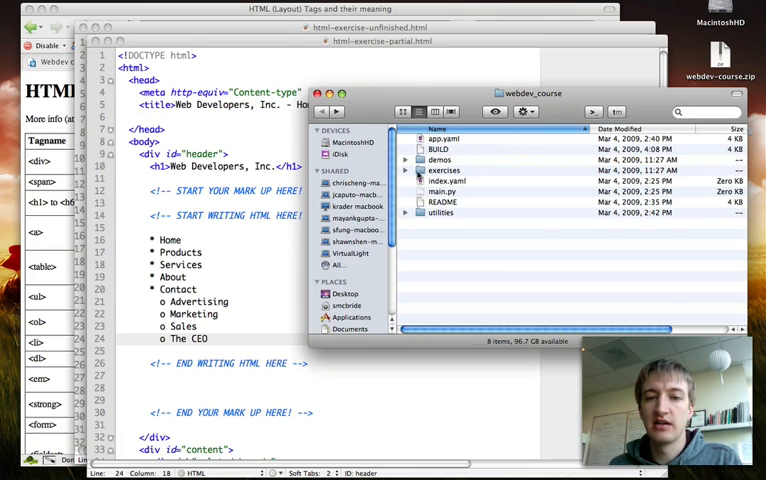
double_click(448, 170)
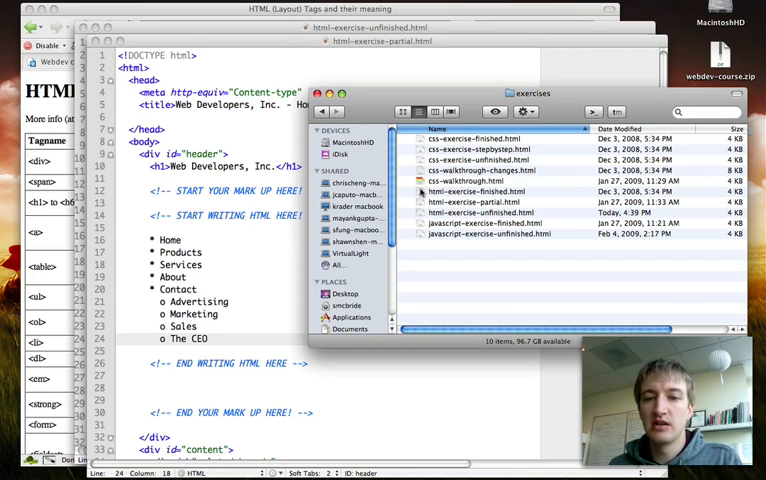
left_click(490, 192)
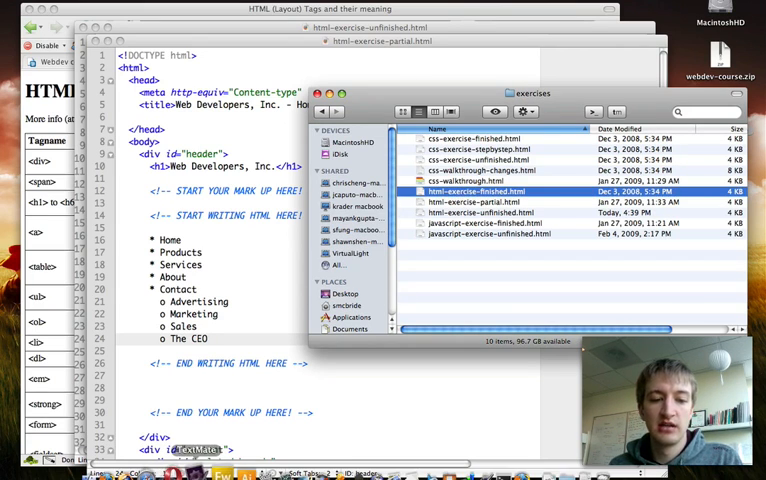
double_click(488, 190)
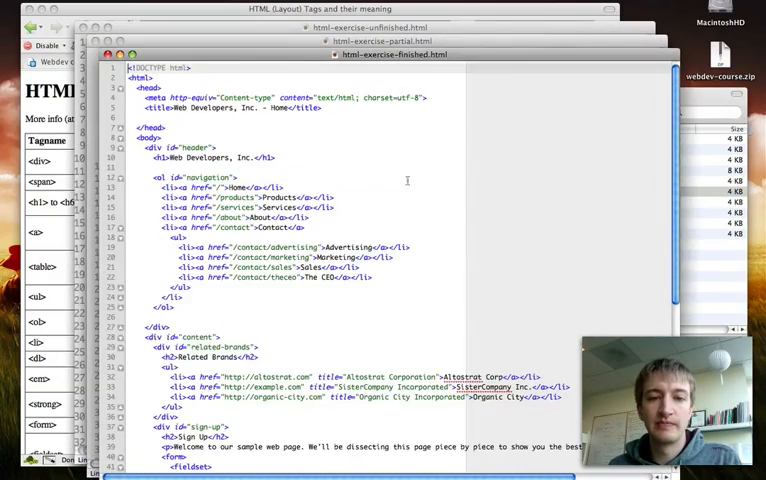
- Scroll to the navigation and start a nested <ul> under the Contact item
scroll("down", 3)
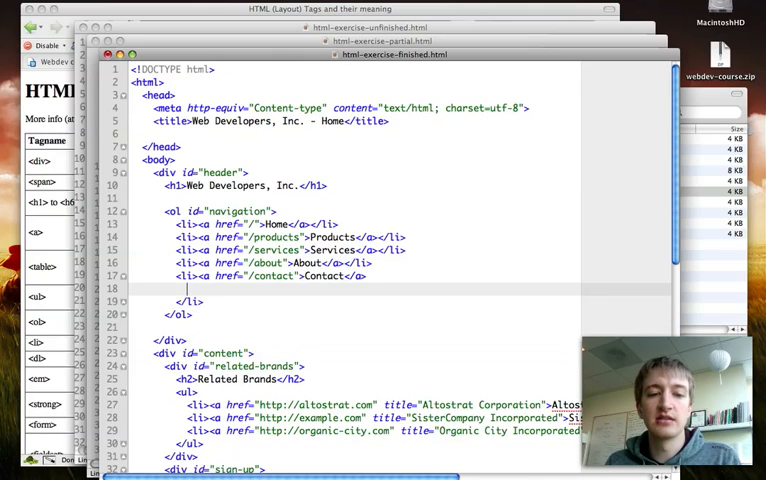
type("<ul>")
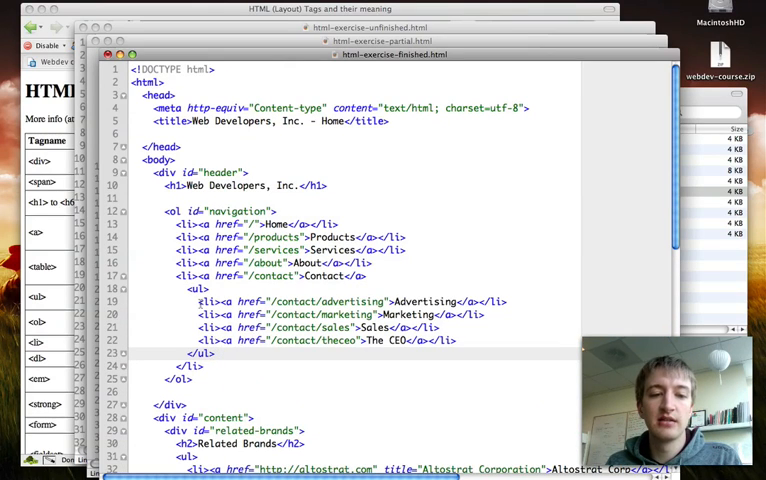